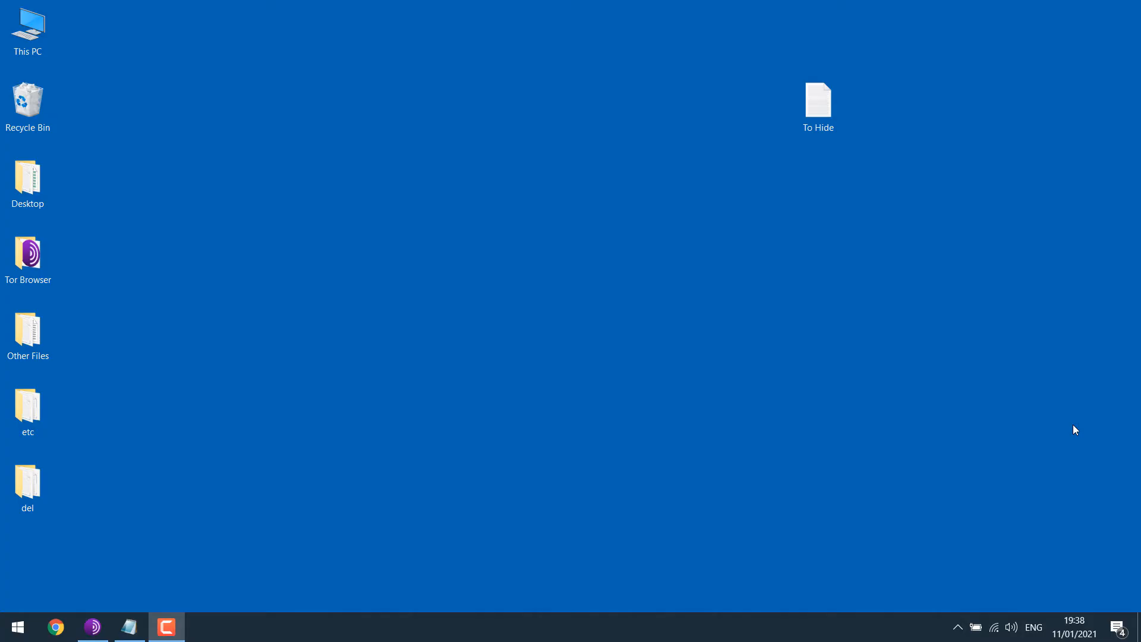
mouse_move(392, 275)
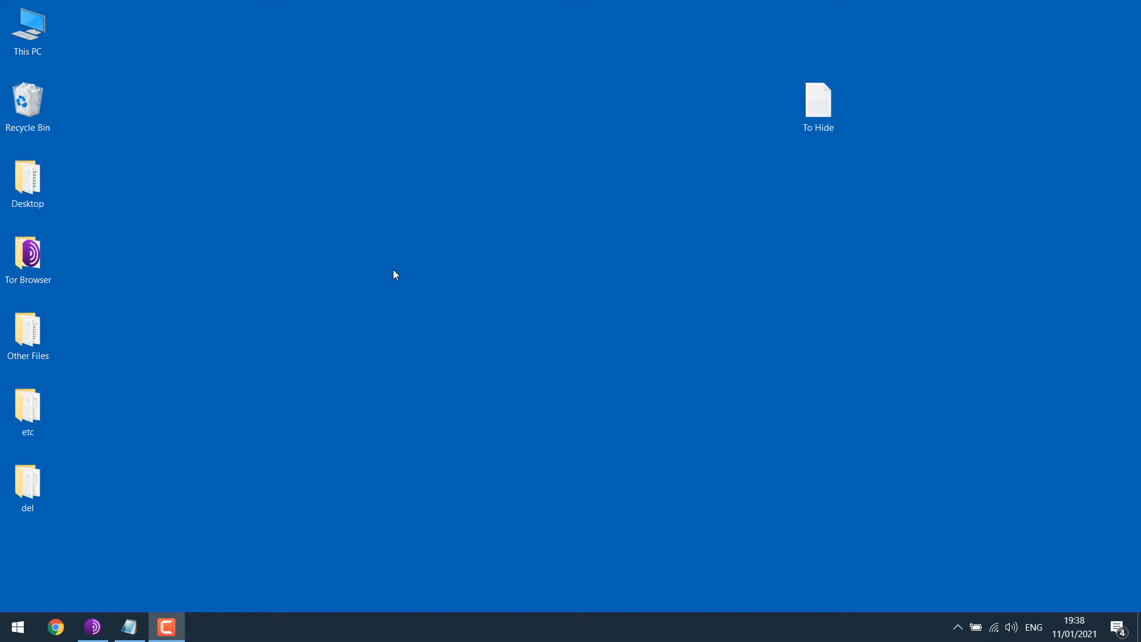
- Create a new desktop folder named hide holding the To Hide document
left_click(818, 100)
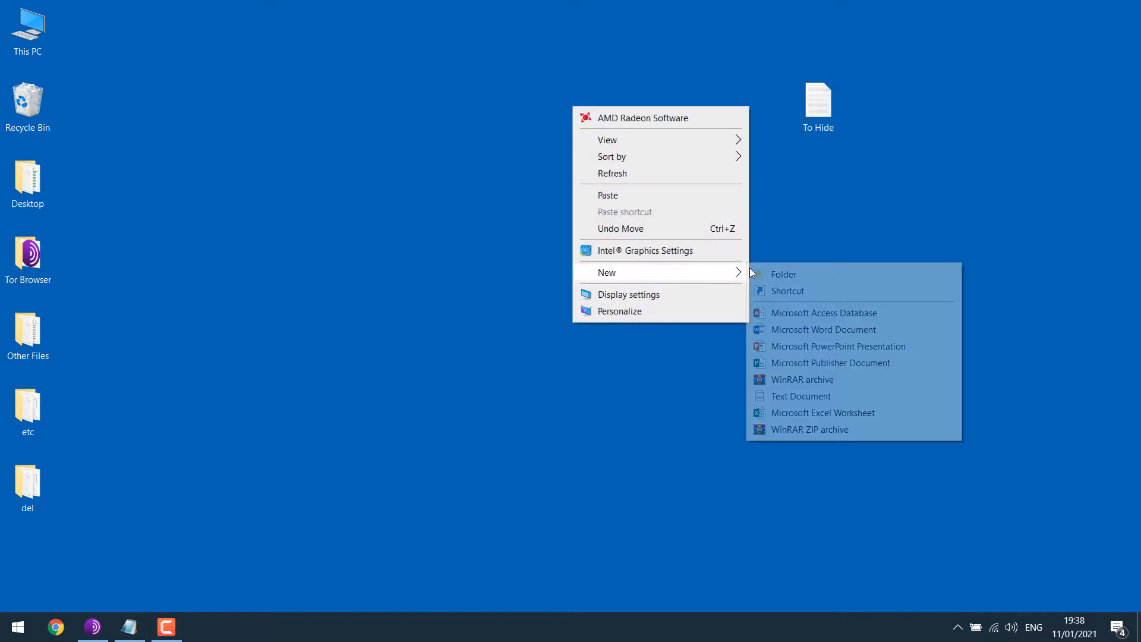
left_click(784, 273)
type("hide")
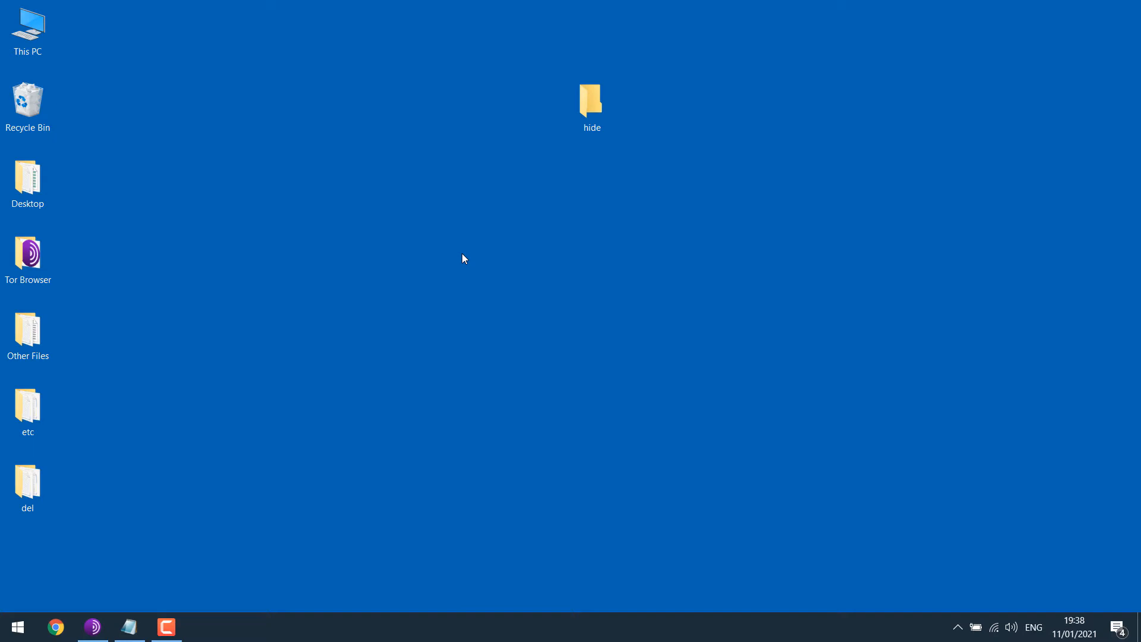
left_click(639, 485)
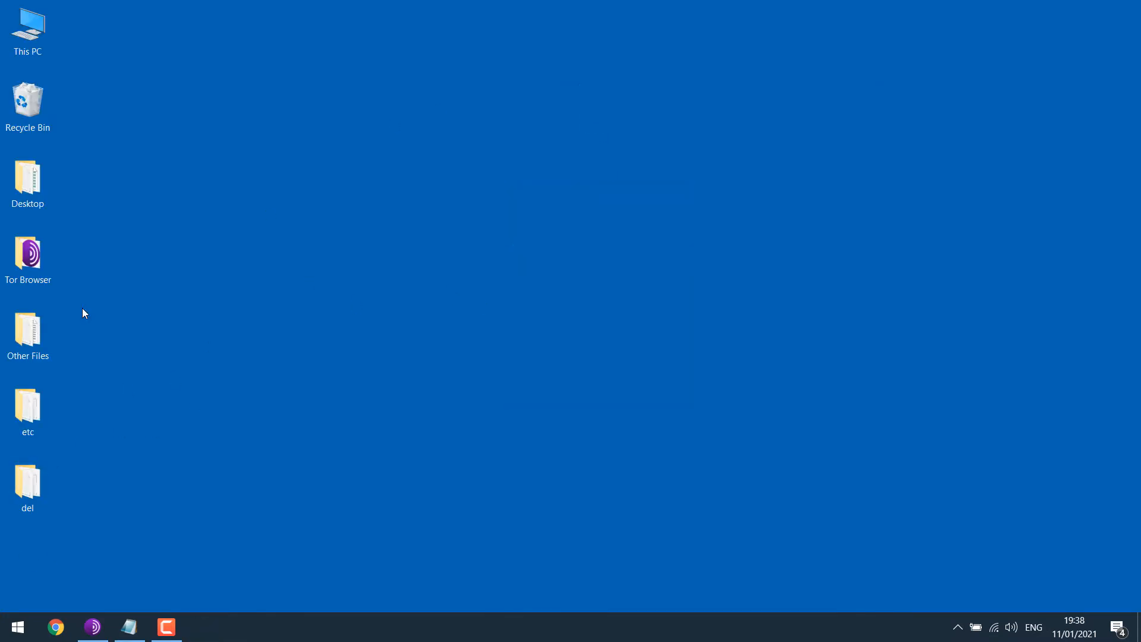
double_click(27, 23)
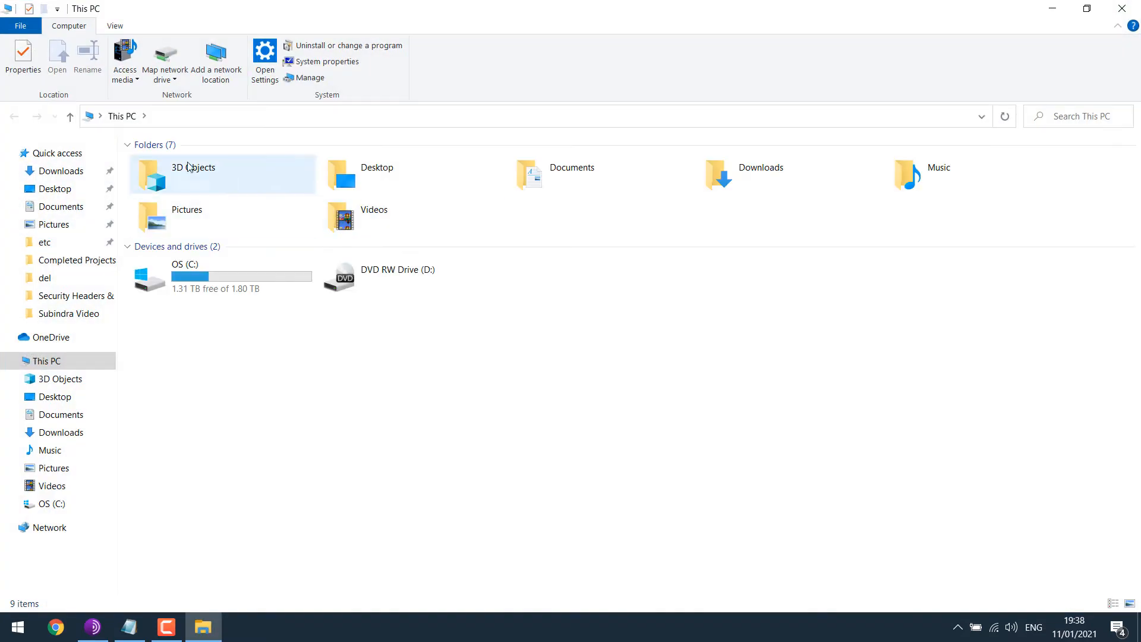
left_click(114, 27)
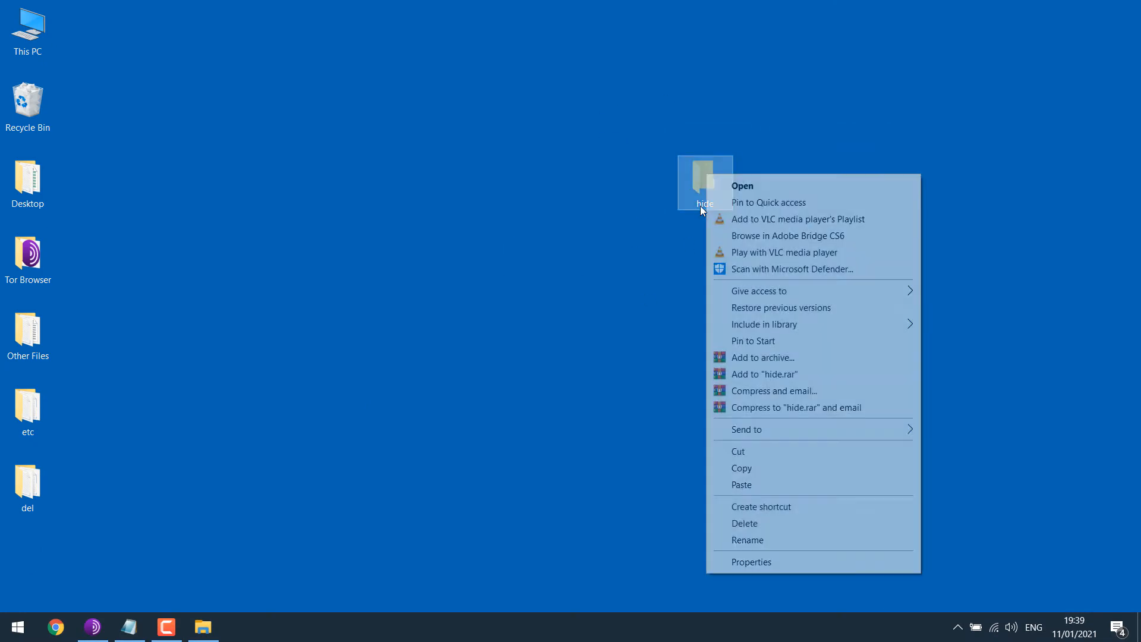
left_click(751, 561)
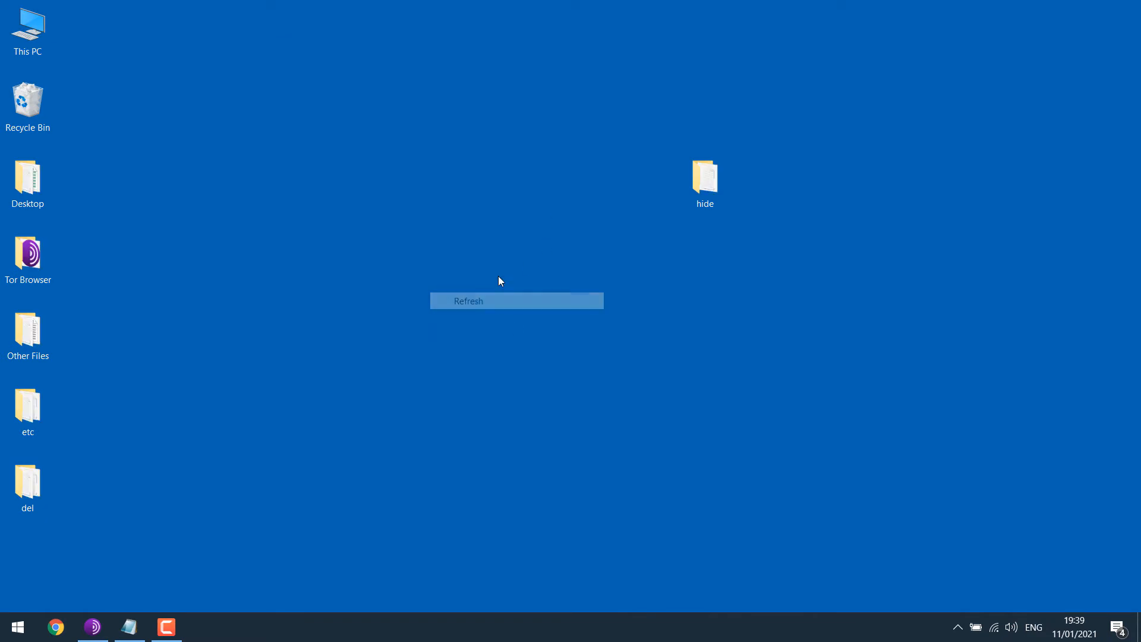
left_click(468, 301)
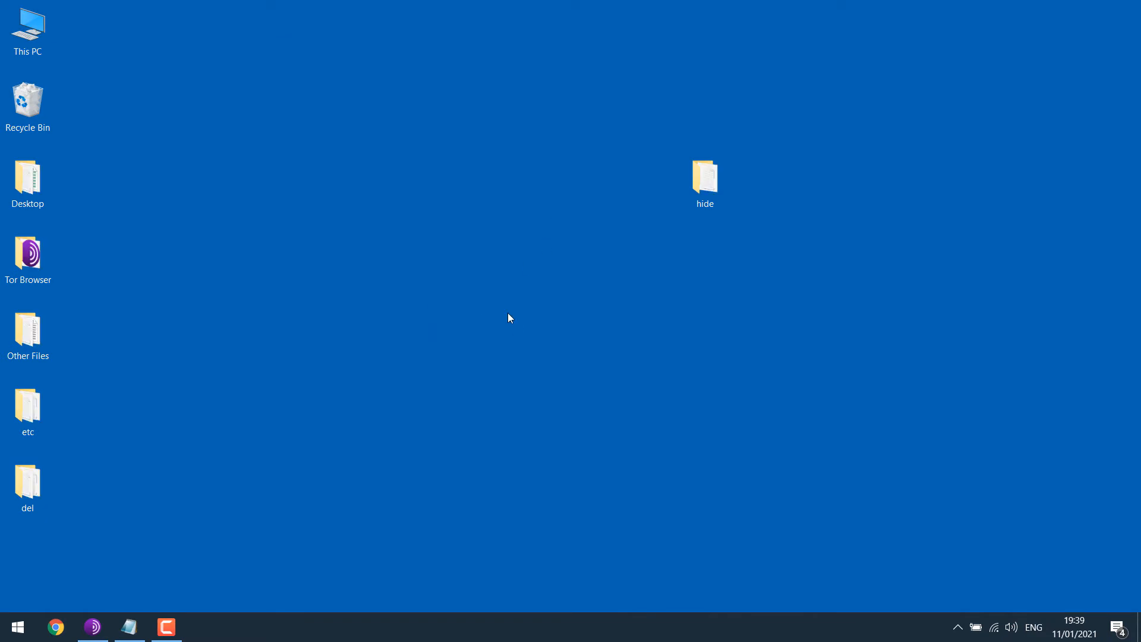
mouse_move(714, 268)
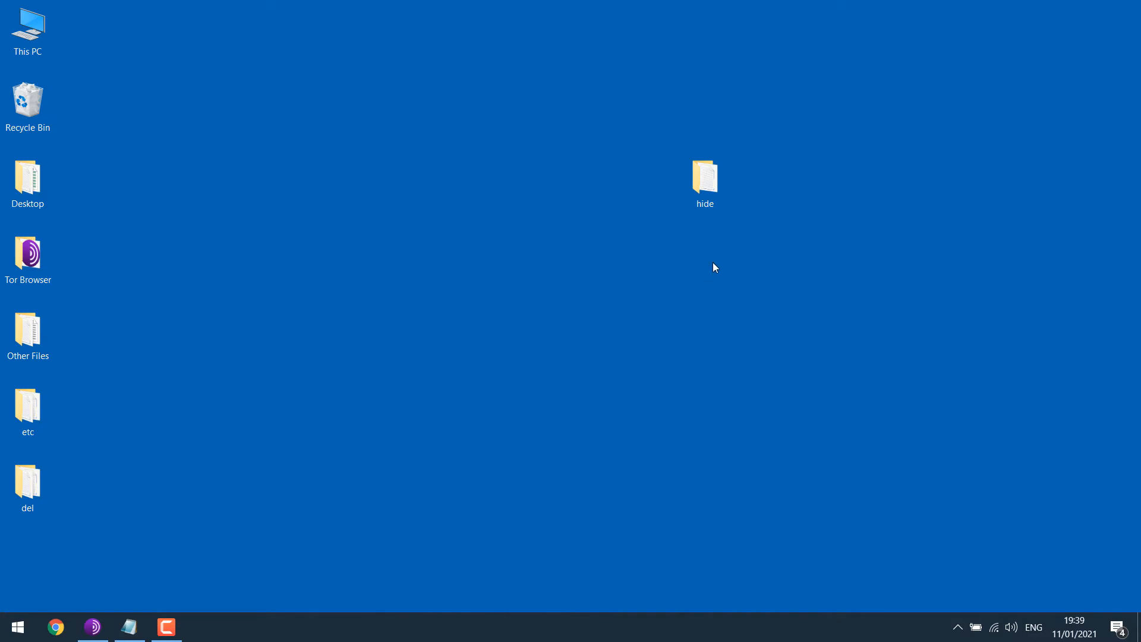
- Enter the hide folder and launch cmd from its address bar
double_click(705, 176)
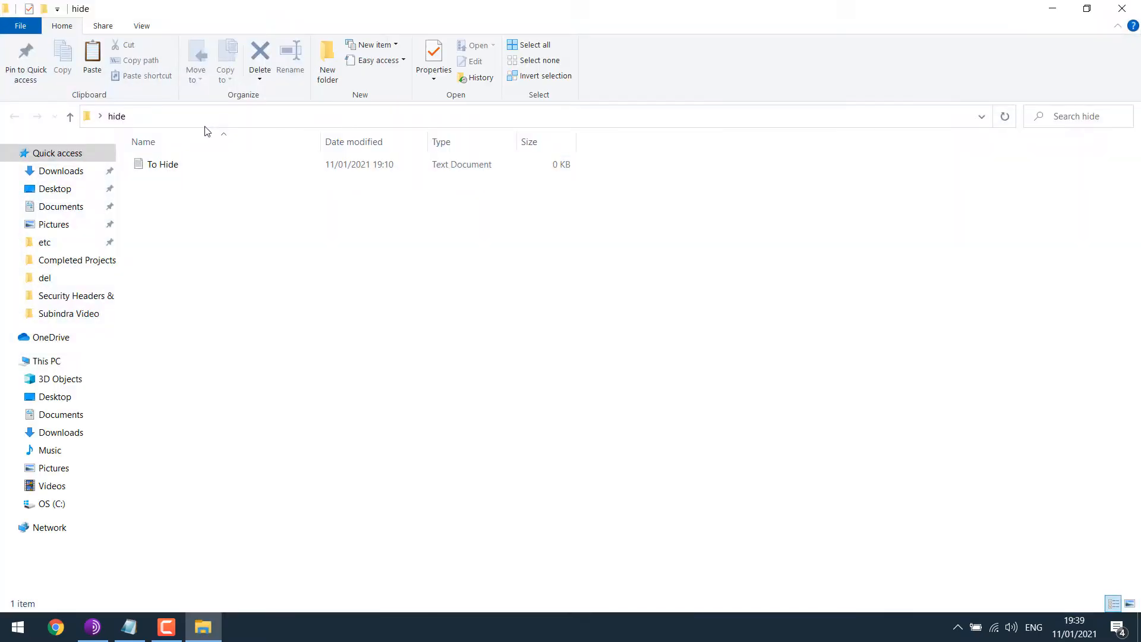
type("cm")
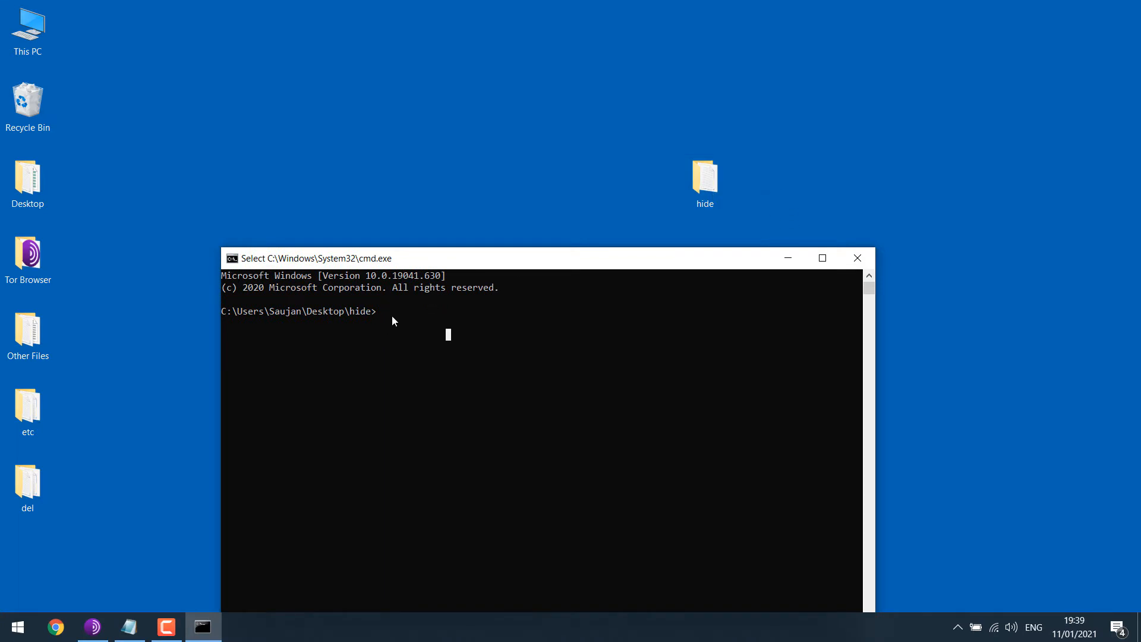
- Go up to Desktop with cd.. and run attrib +h +s +r "hide" to hide the folder
type("cd.")
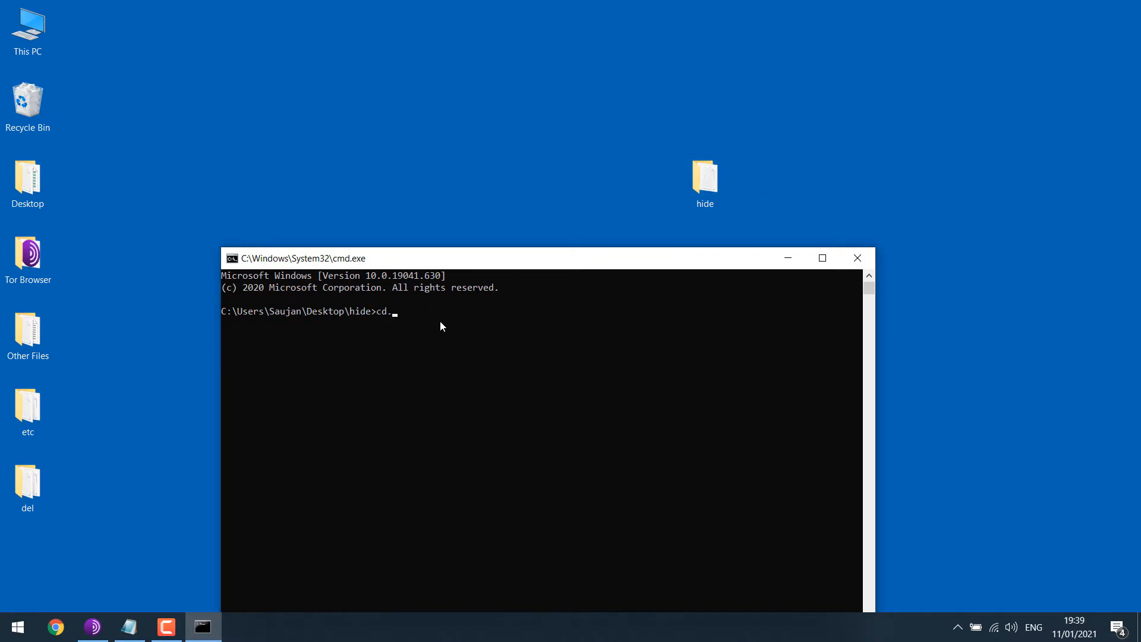
key("Enter")
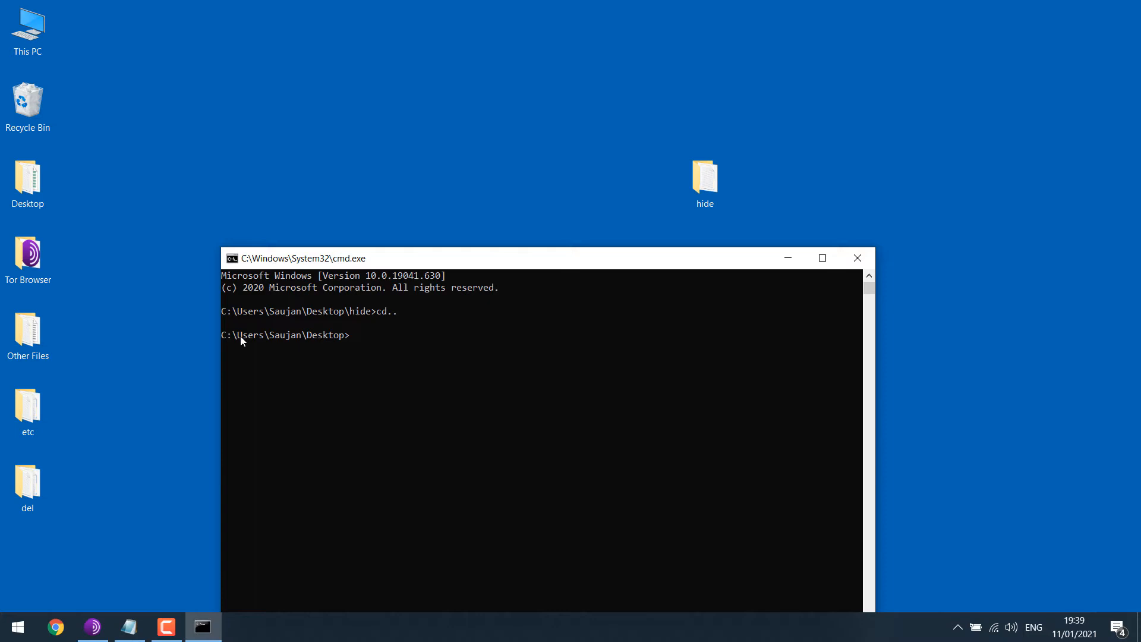
mouse_move(390, 342)
type("attrib +h +s +r \"fo")
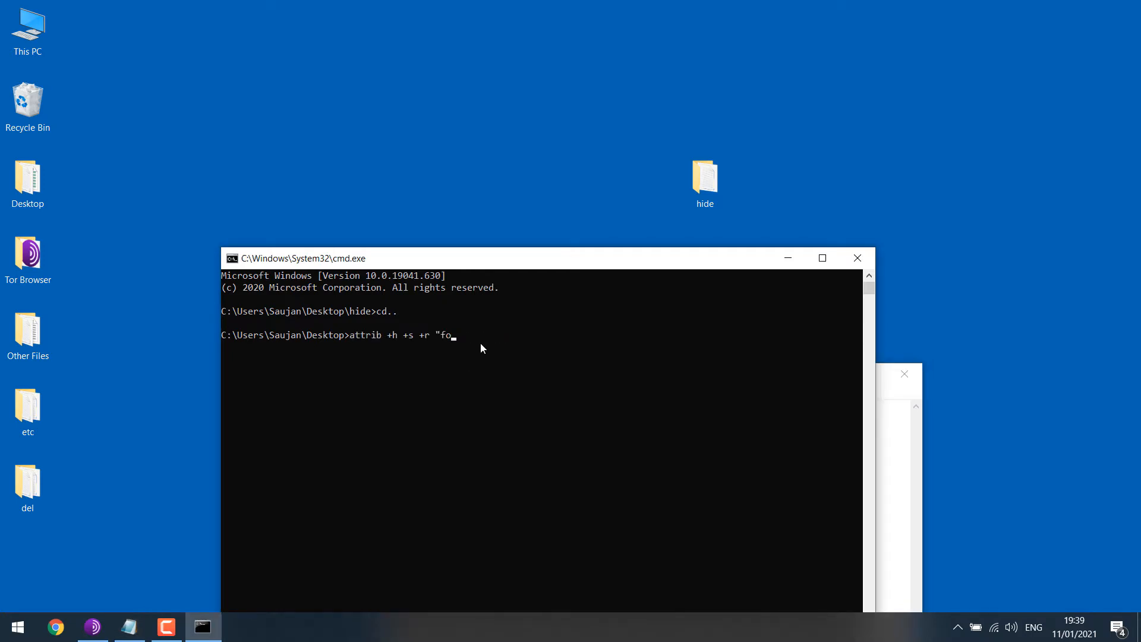
type("hide")
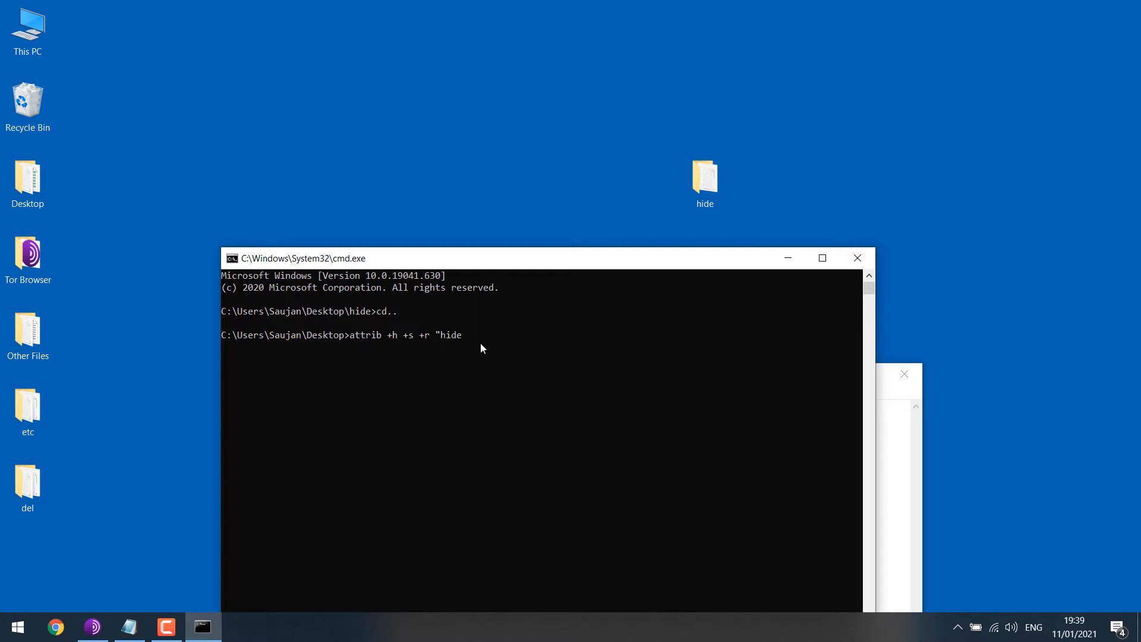
key("Enter")
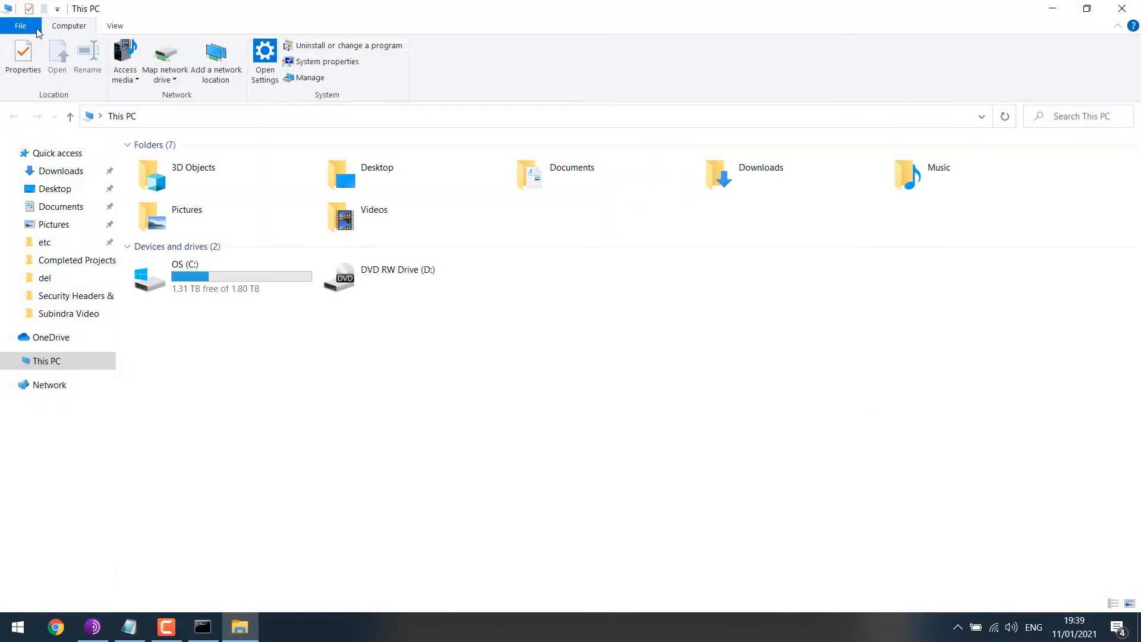
- In This PC's advanced view settings, stop hiding protected operating system files and apply
left_click(114, 26)
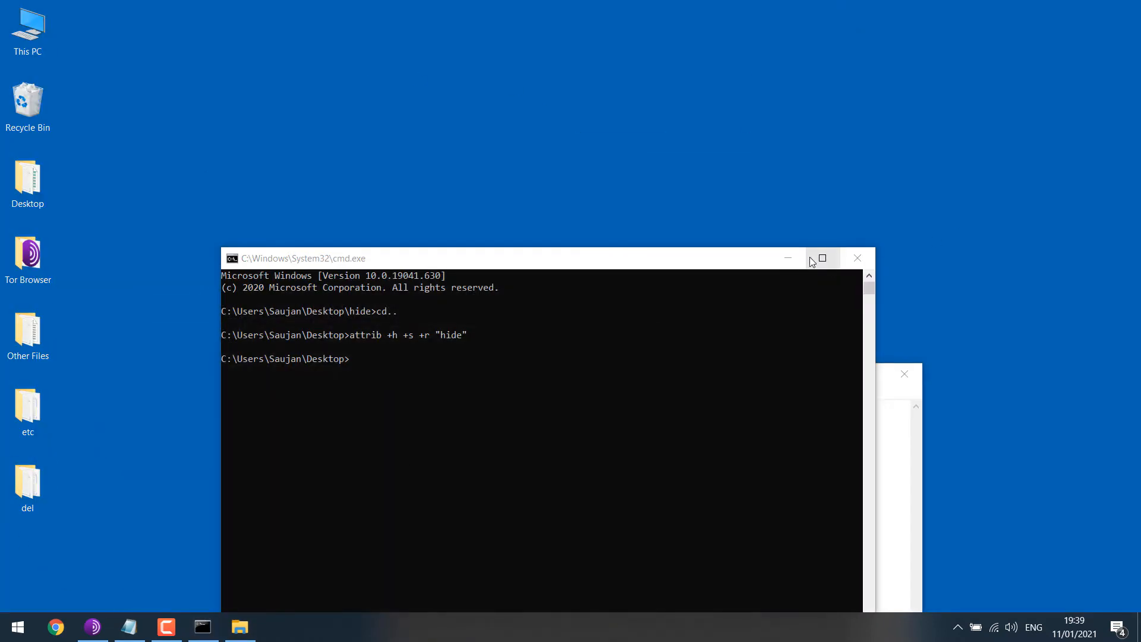
left_click(857, 258)
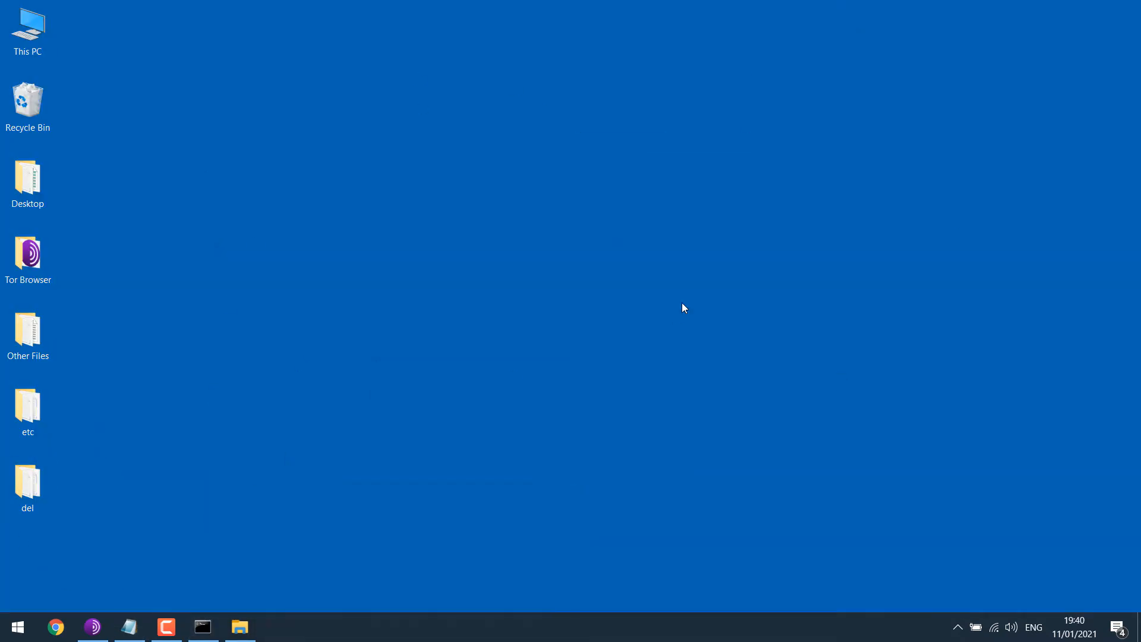
mouse_move(211, 507)
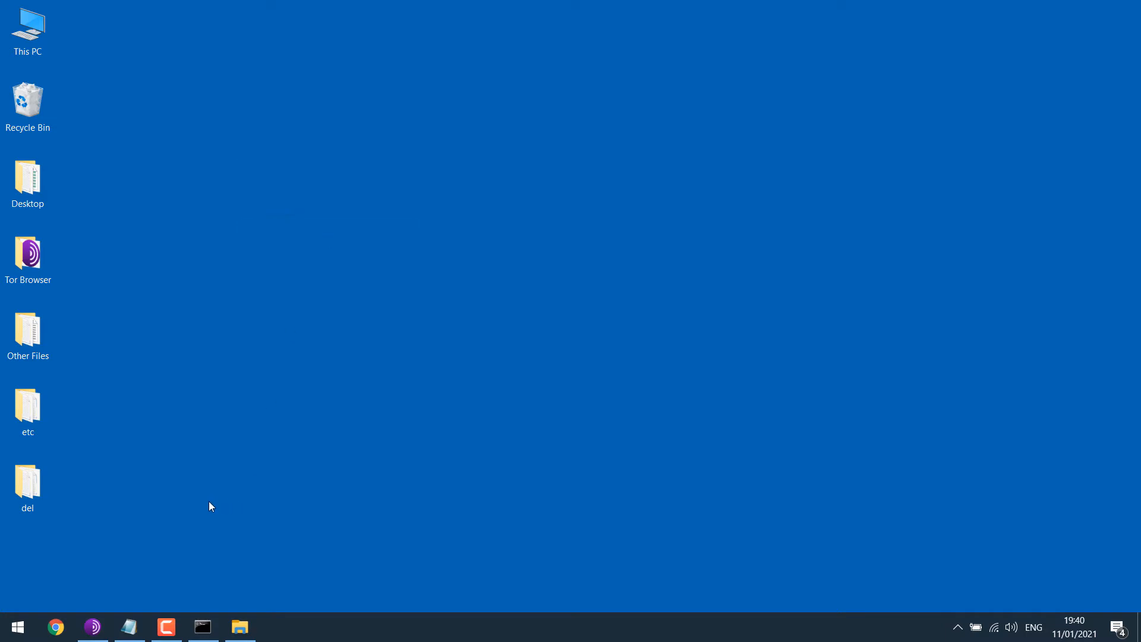
left_click(652, 53)
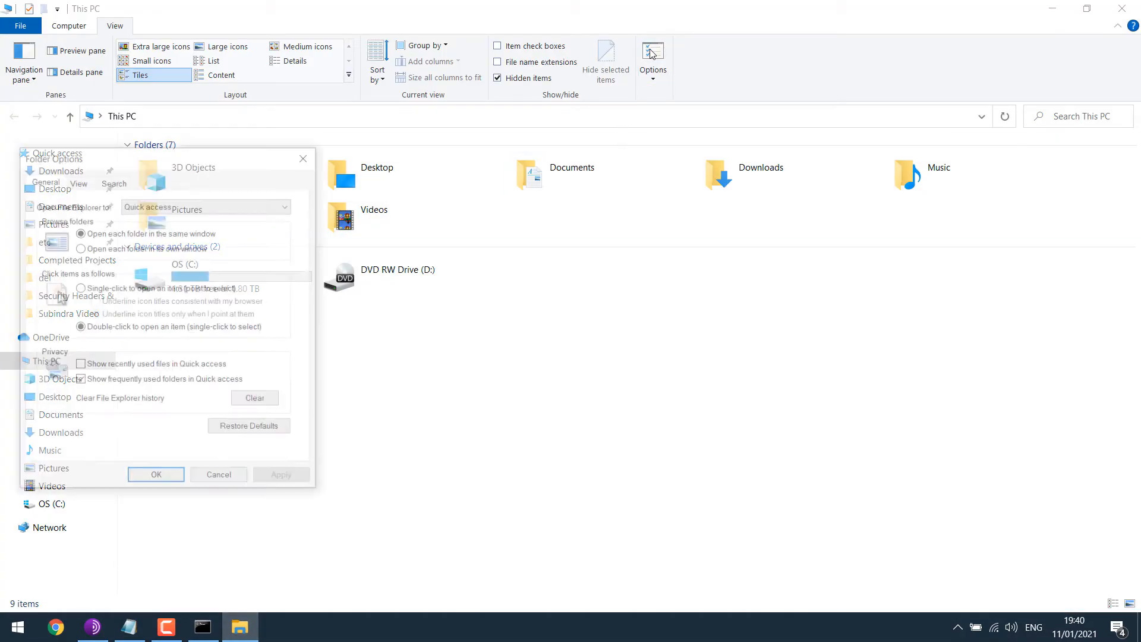
left_click(76, 180)
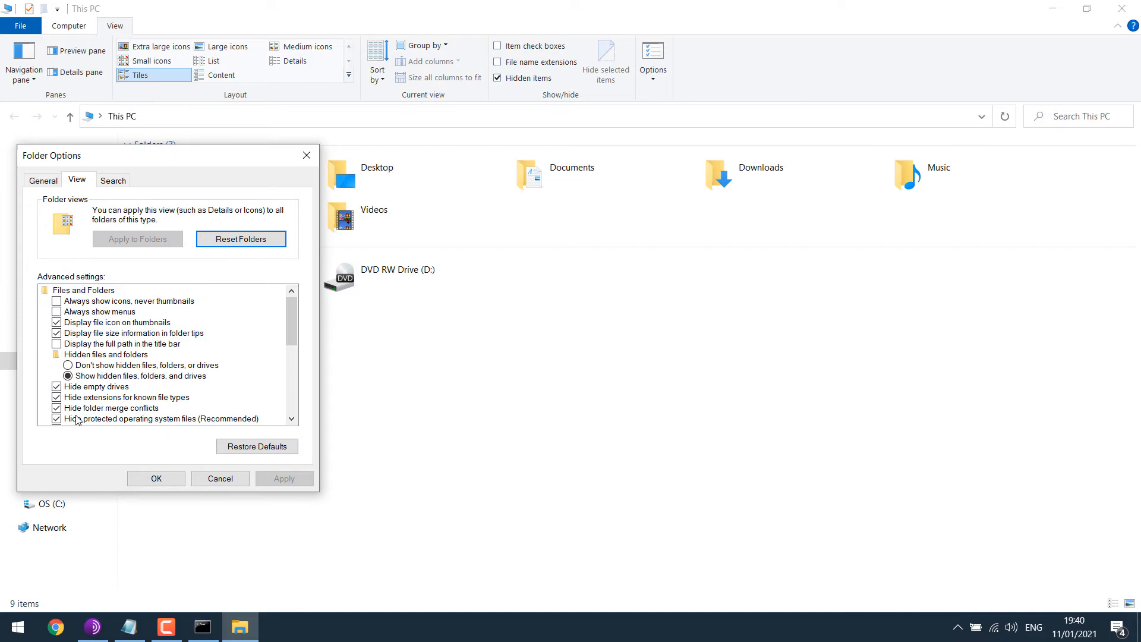
left_click(57, 418)
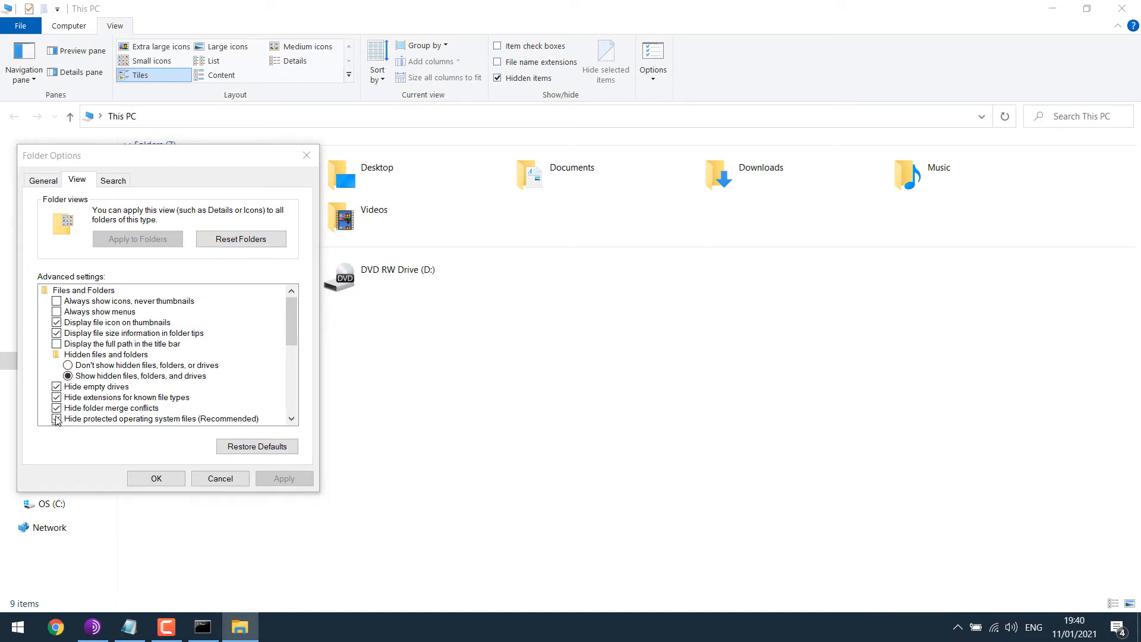
left_click(57, 418)
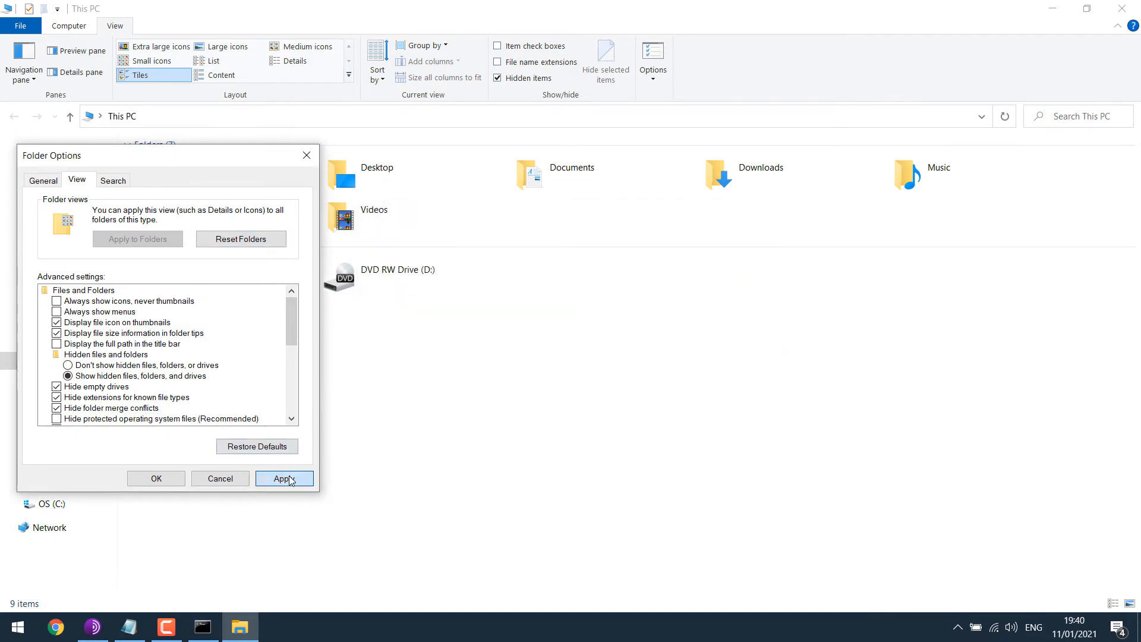
left_click(156, 478)
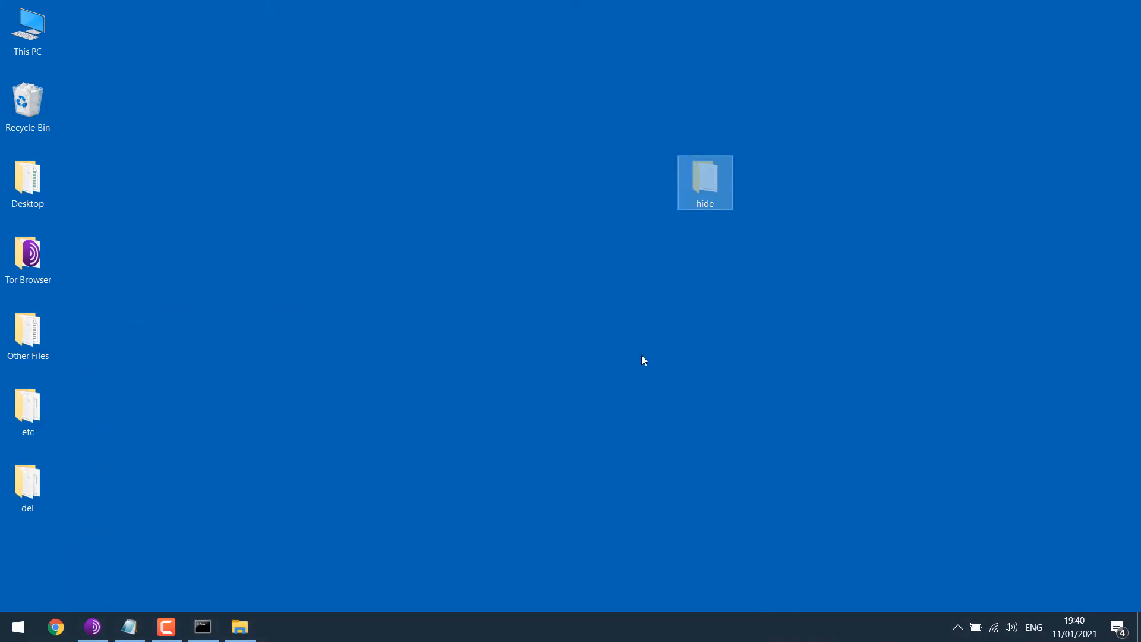
- Hide protected system files again and tick Hidden items; hide still stays invisible
left_click(649, 346)
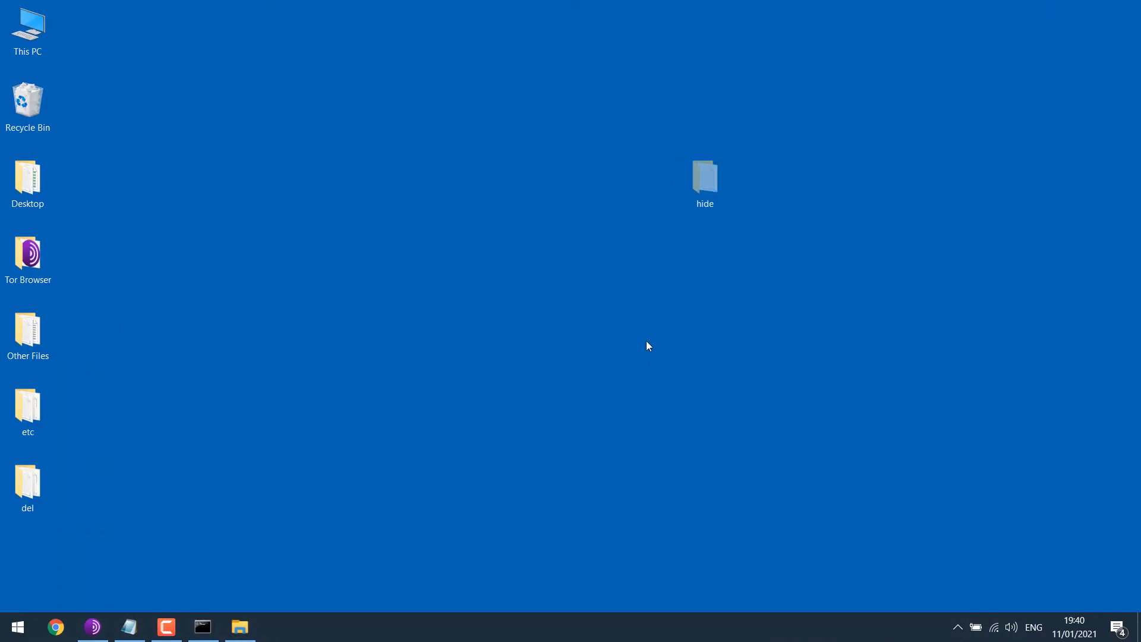
mouse_move(330, 548)
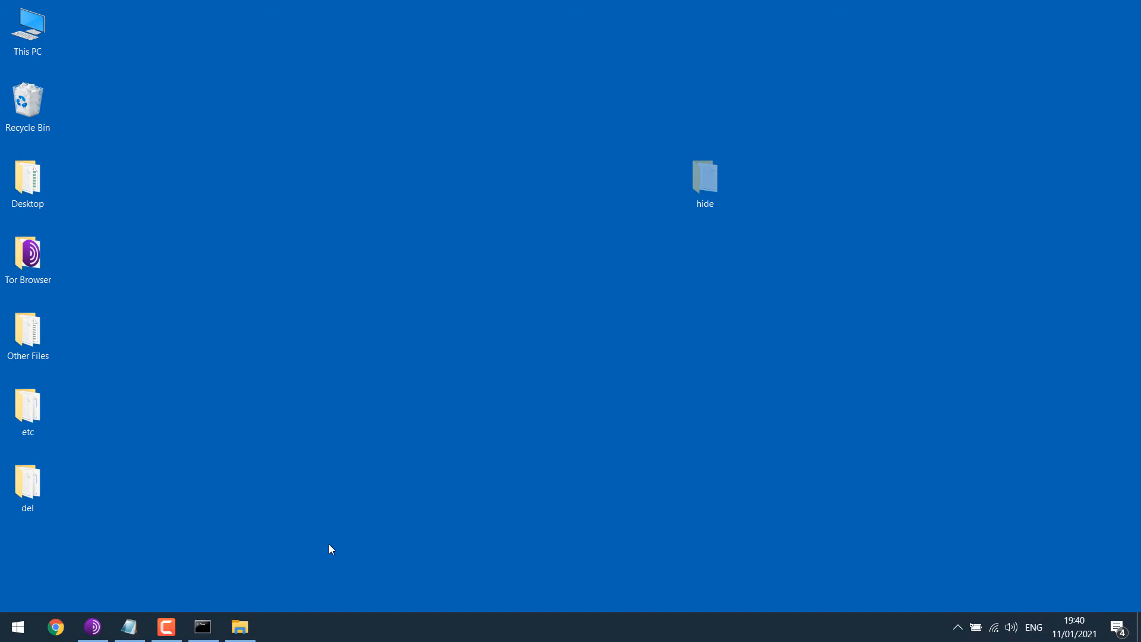
left_click(240, 627)
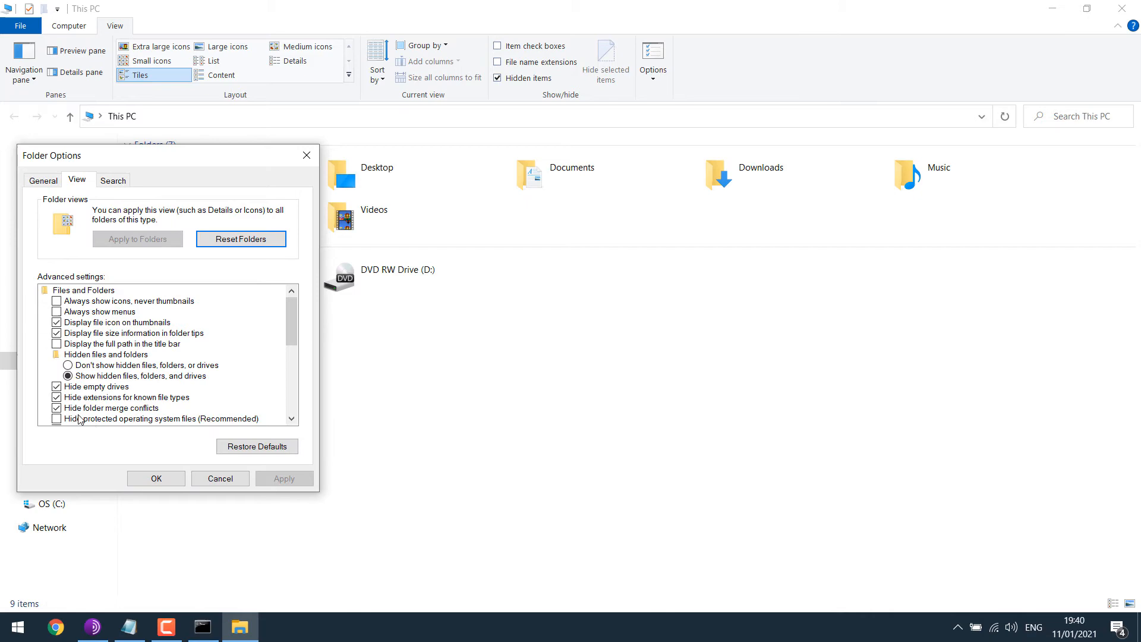
left_click(156, 478)
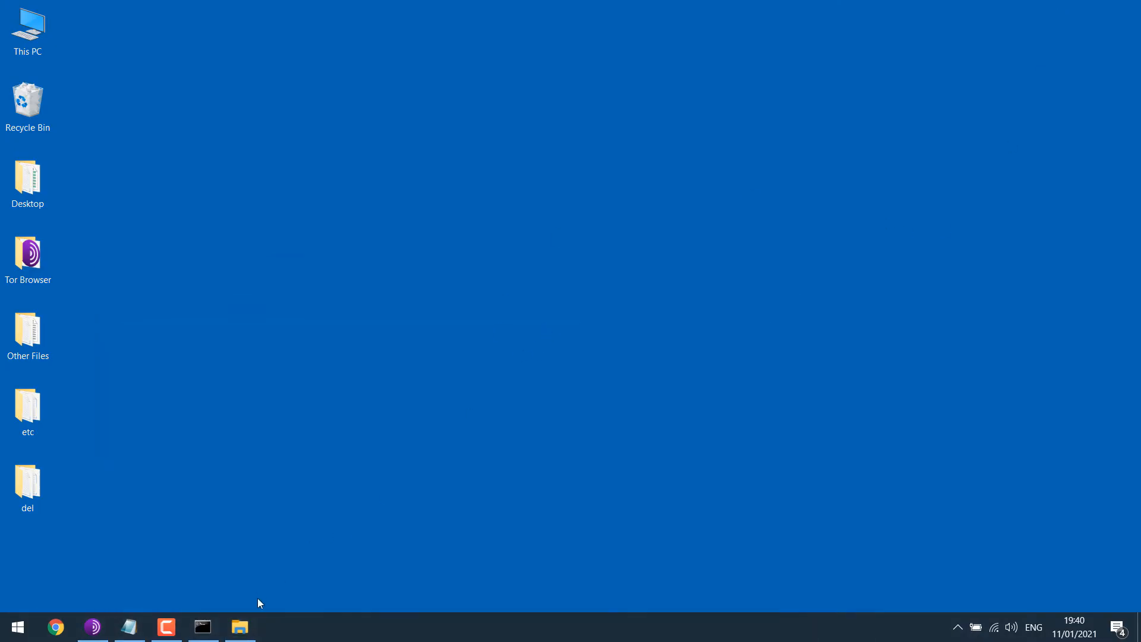
left_click(240, 627)
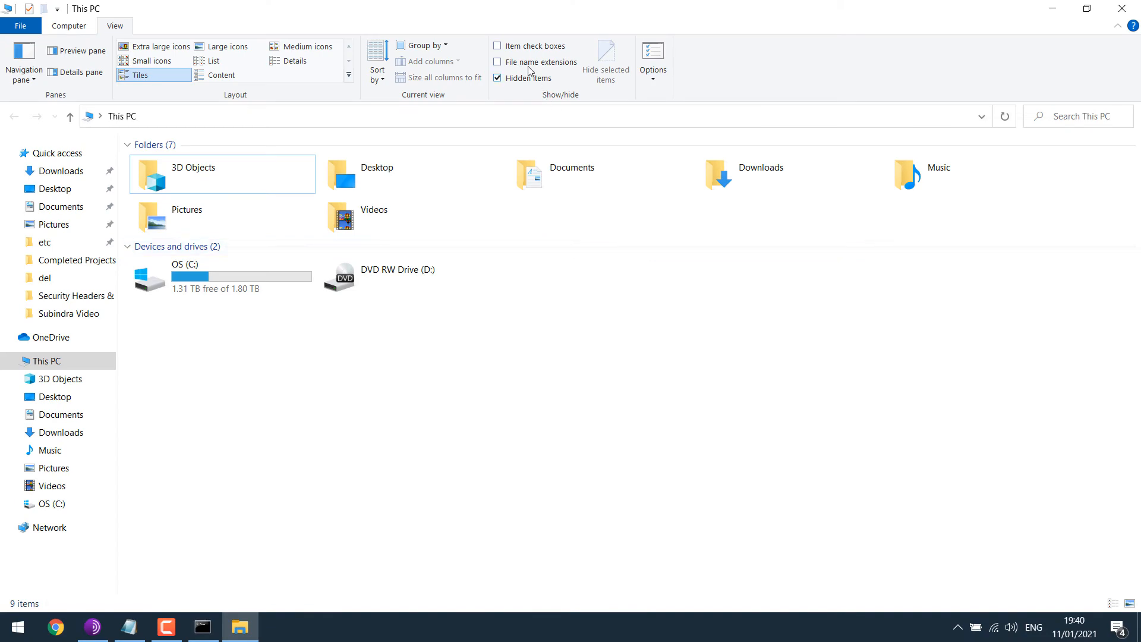
left_click(499, 79)
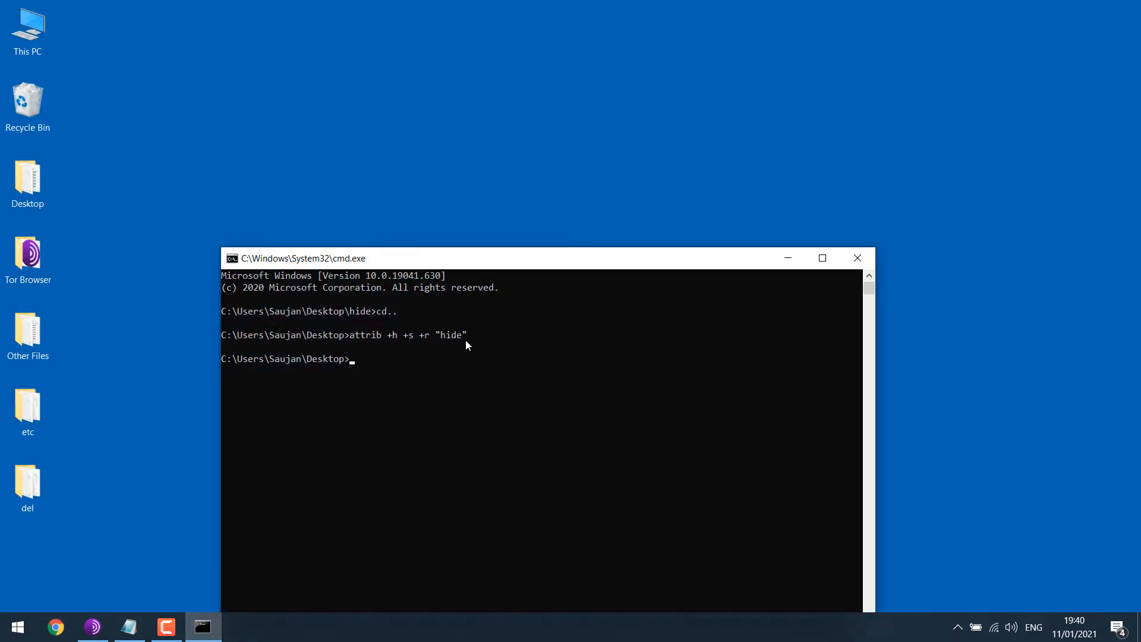
- Run attrib -h -s -r "hide" so the folder reappears, then close Command Prompt
type("attrib -h -s -r \"hide")
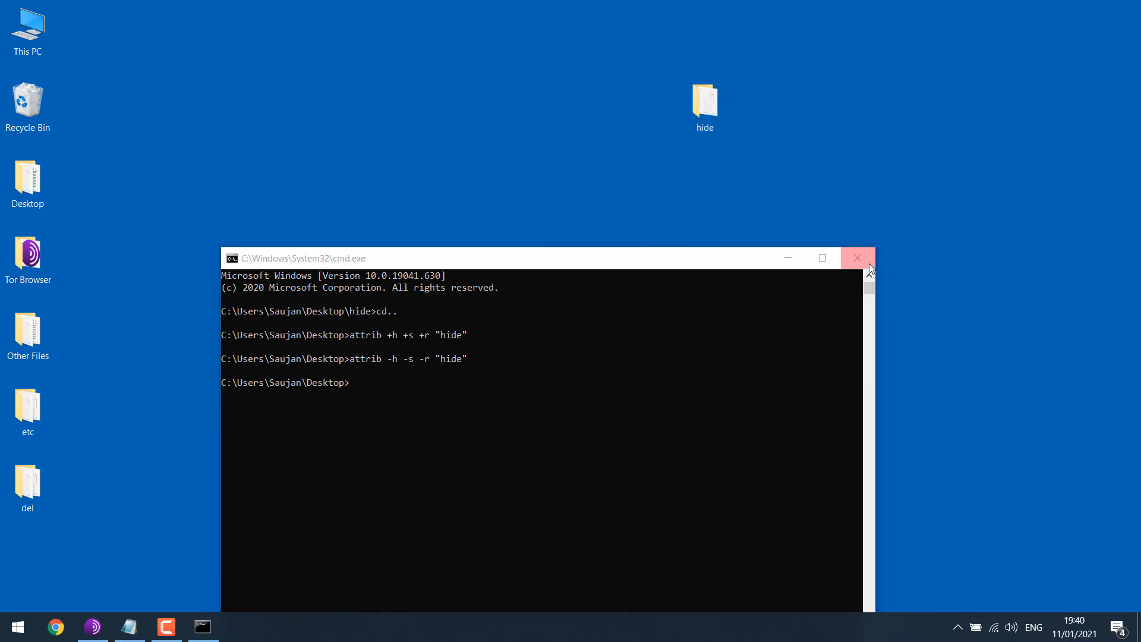
left_click(856, 258)
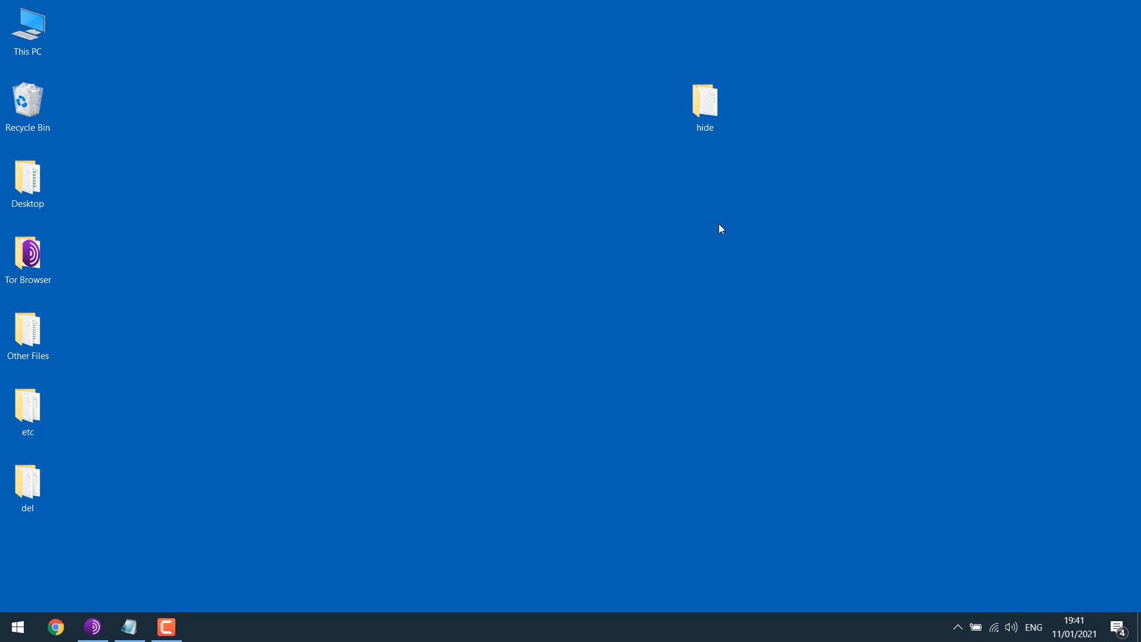
- In hide's Security properties, tick Deny for the Administrators group
right_click(705, 101)
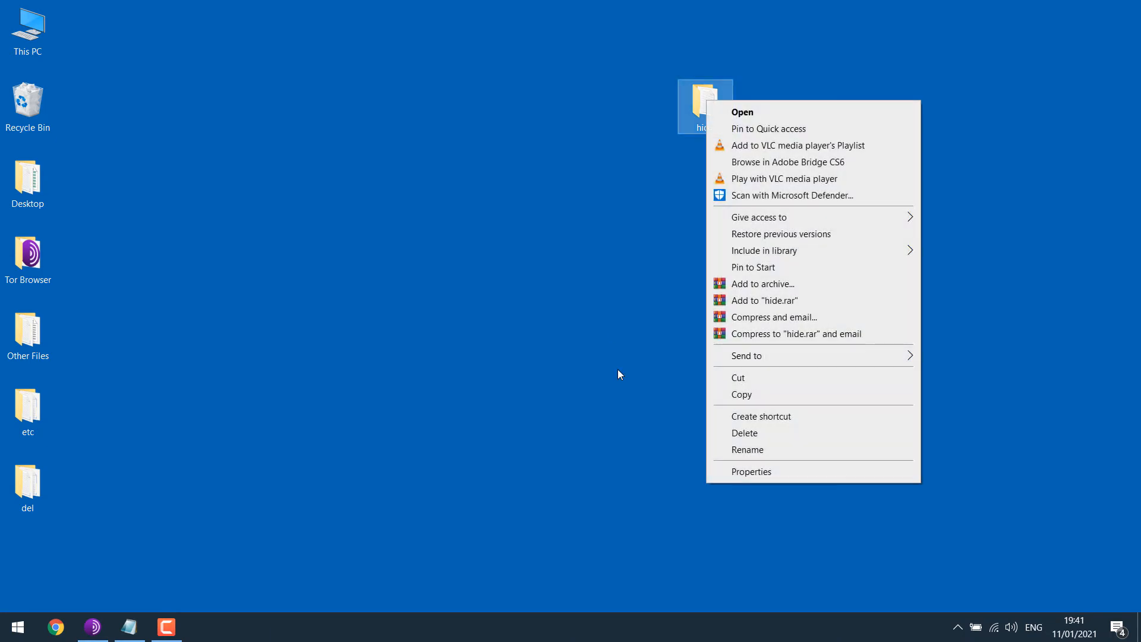
left_click(751, 470)
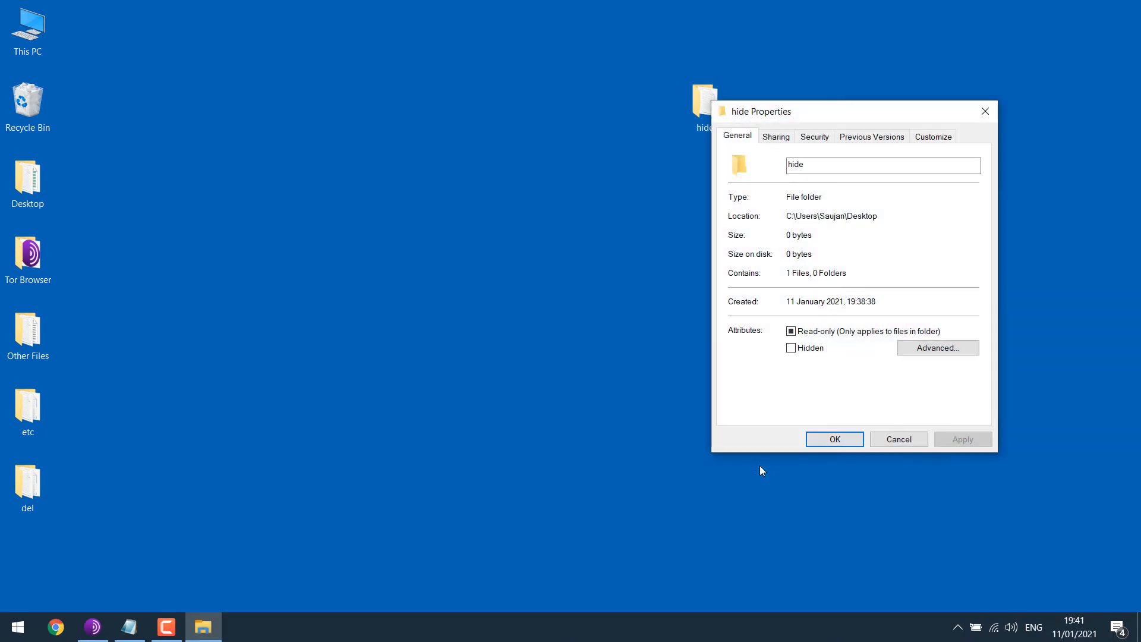
left_click(814, 135)
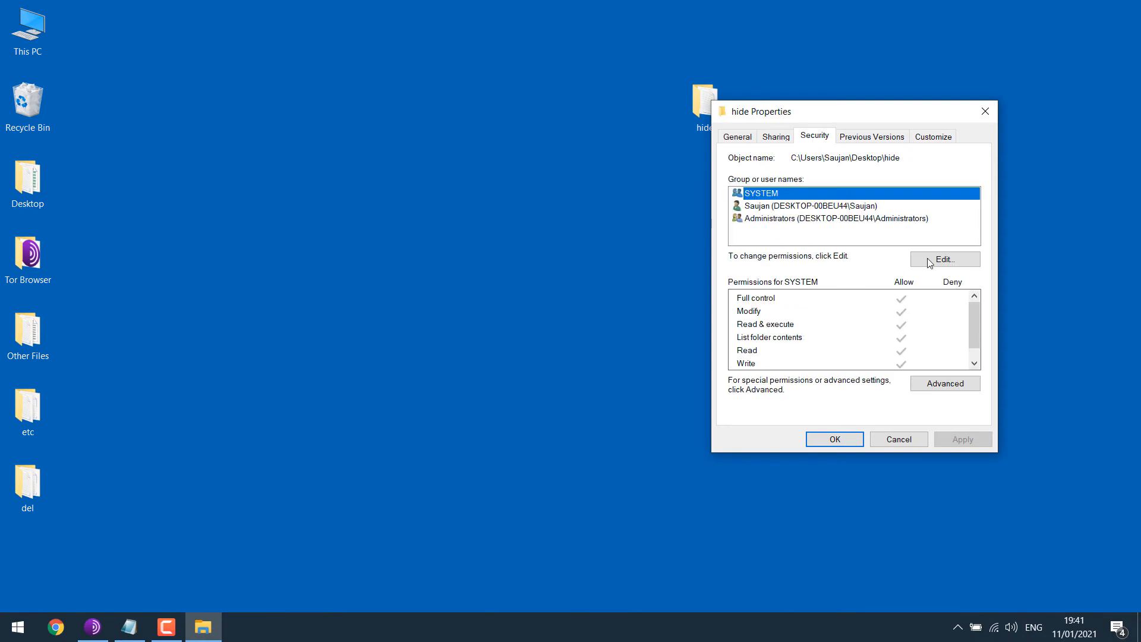
left_click(944, 259)
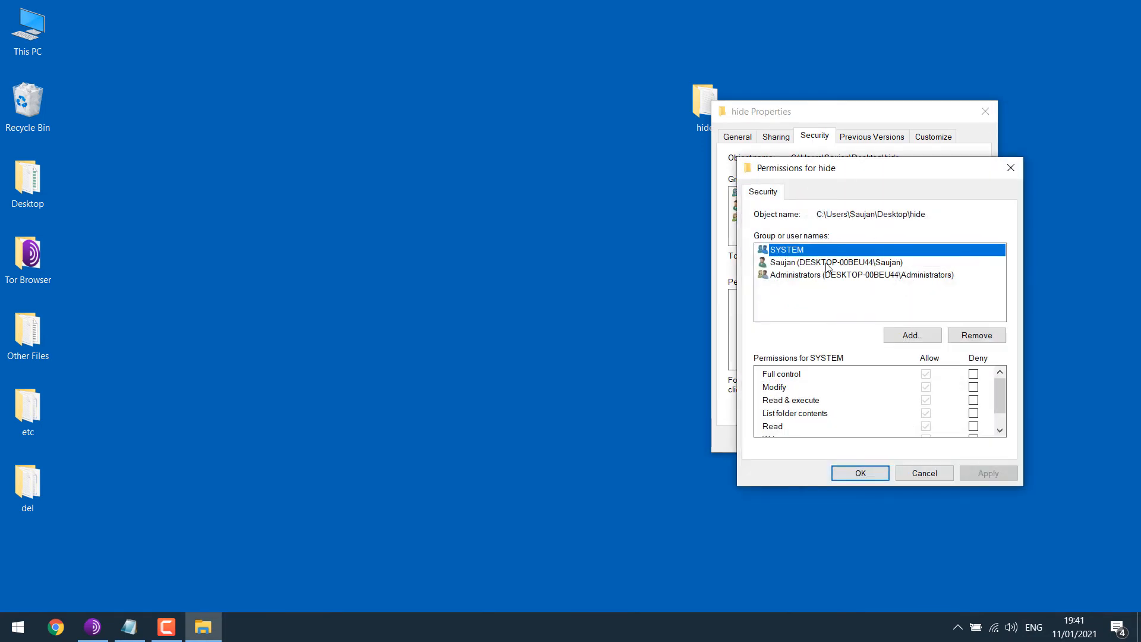
left_click(870, 275)
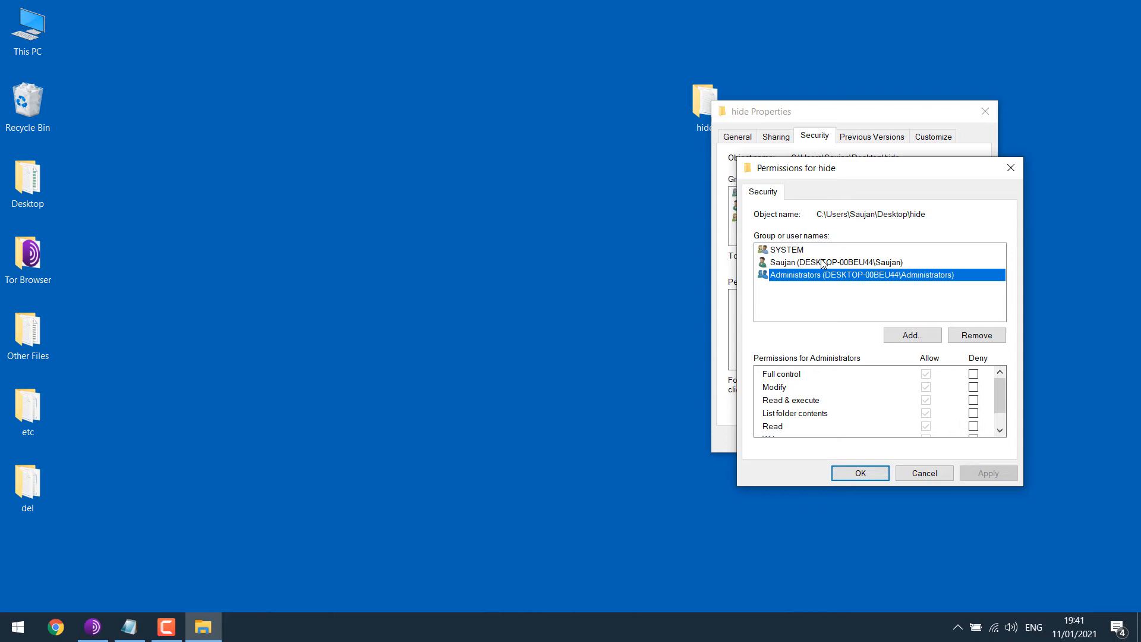
left_click(973, 374)
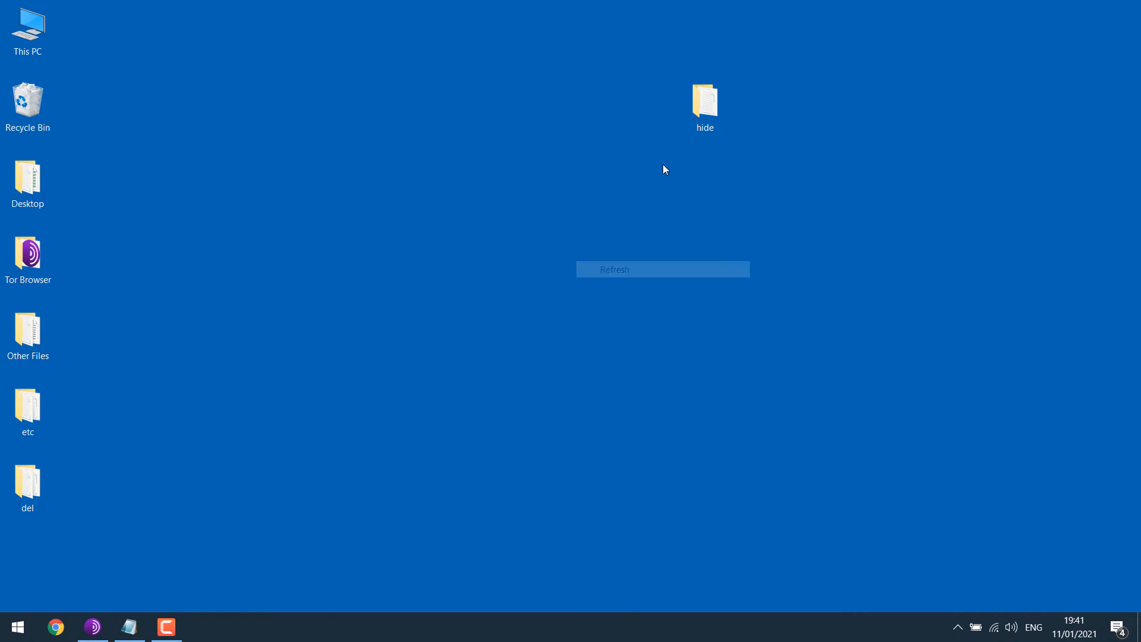
- Attempt to delete hide and see it refused even after Continue as administrator
double_click(704, 100)
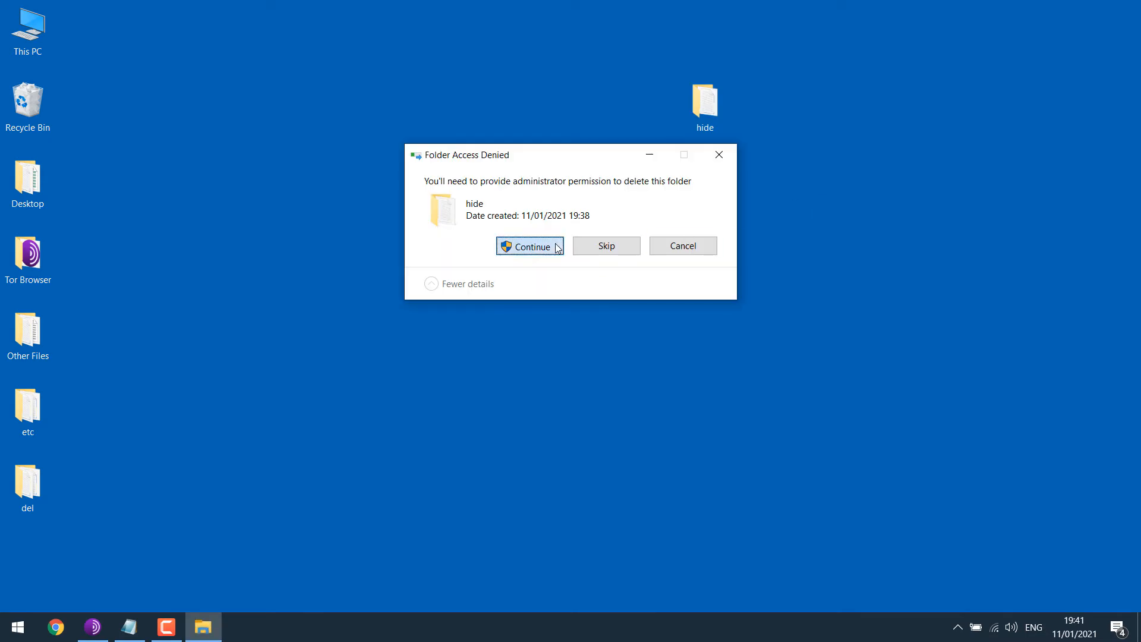
left_click(530, 246)
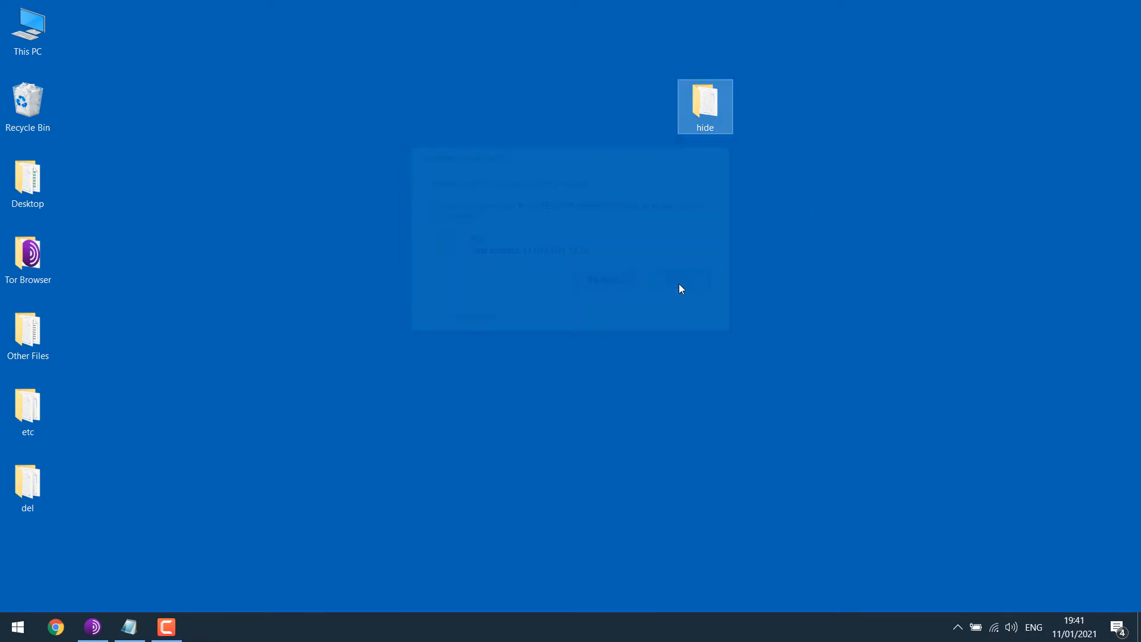
left_click(681, 288)
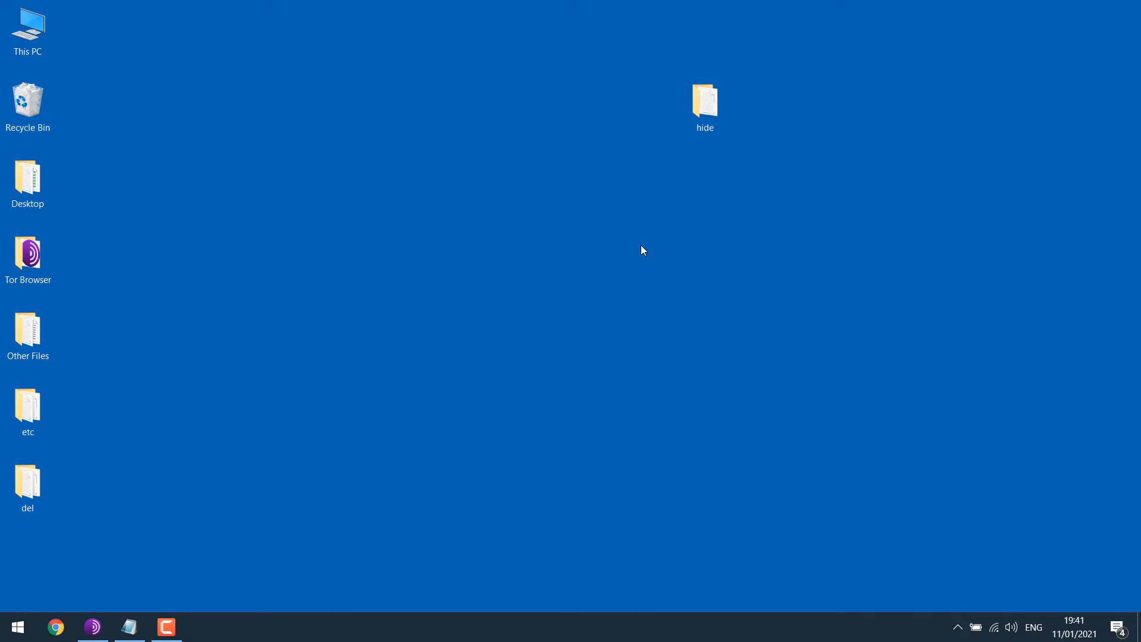
- Reopen hide's Security permissions and clear the Deny boxes for Administrators
left_click(704, 102)
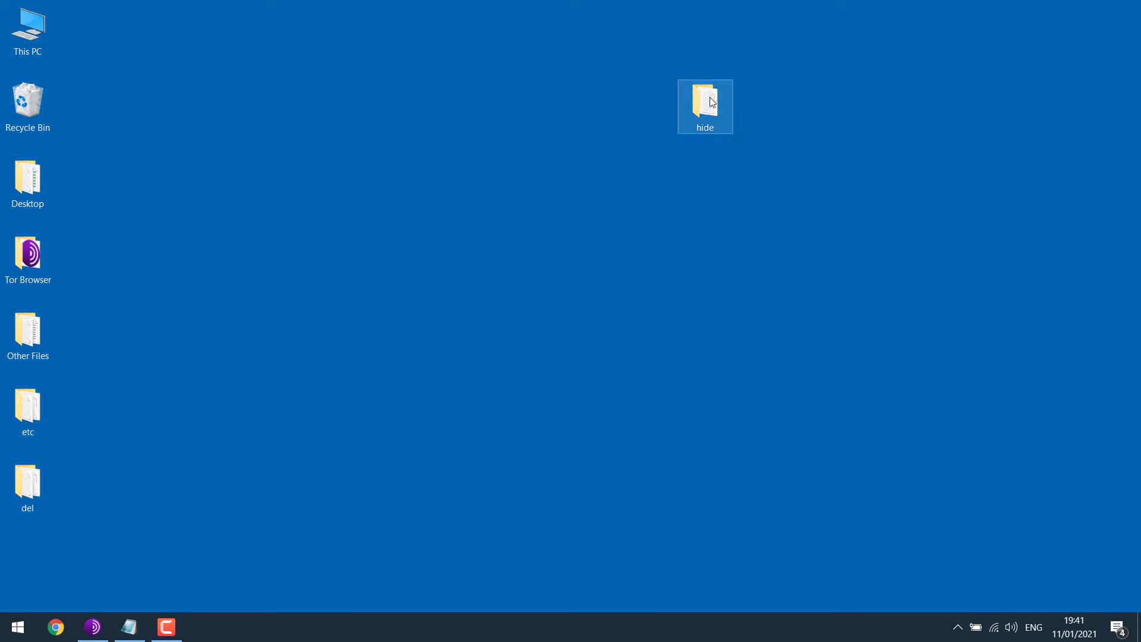
left_click(703, 101)
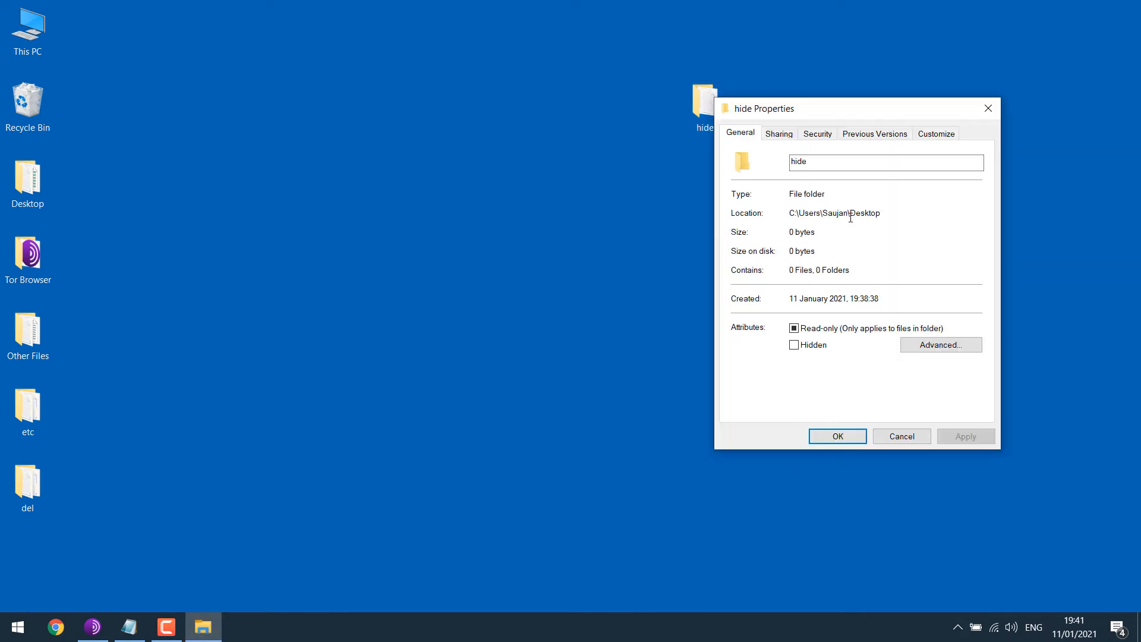
left_click(818, 133)
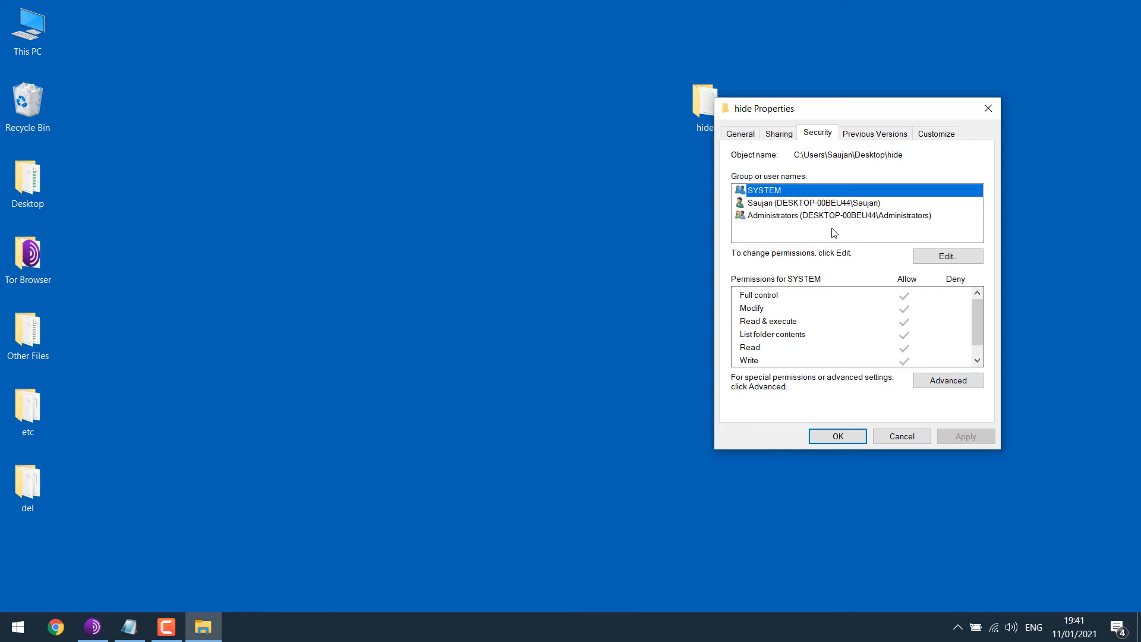
left_click(839, 215)
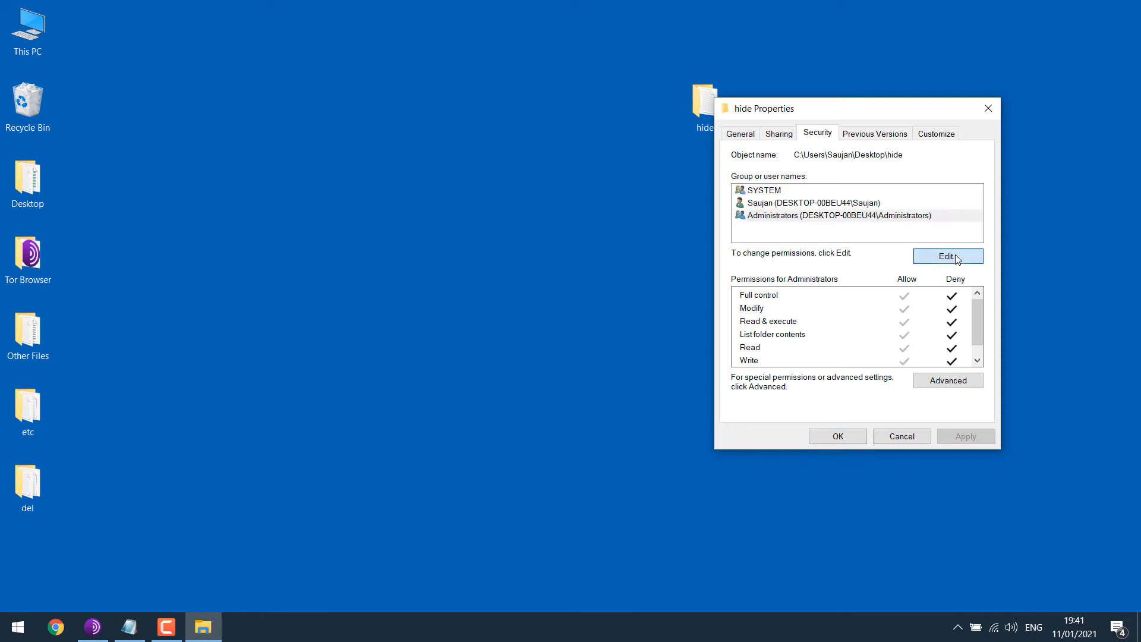
left_click(947, 257)
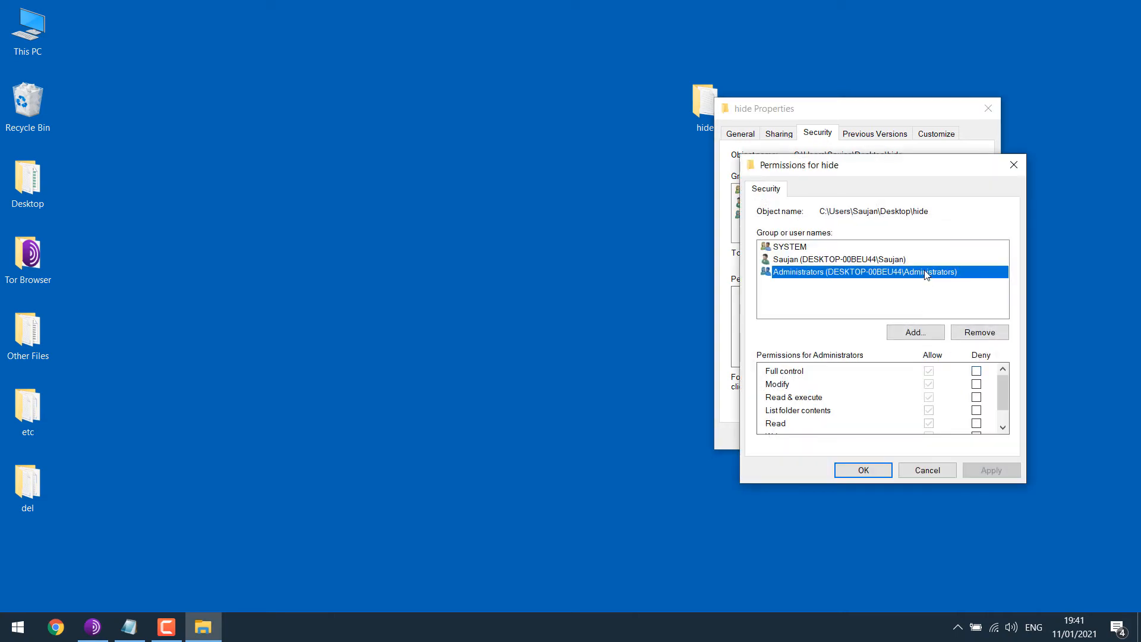
left_click(975, 410)
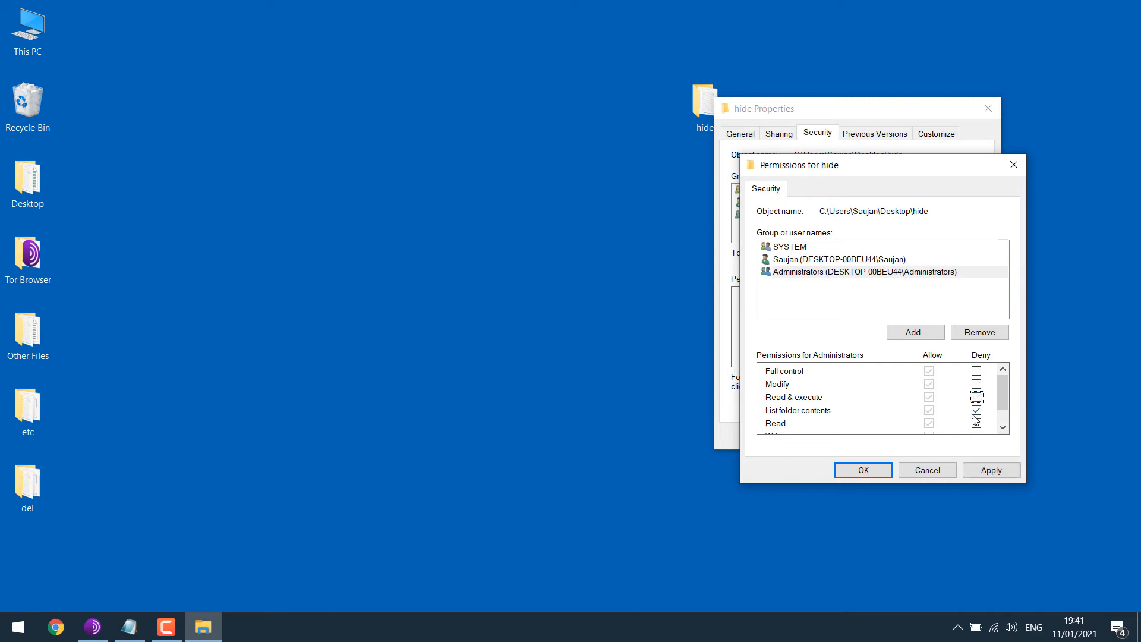
scroll("down", 3)
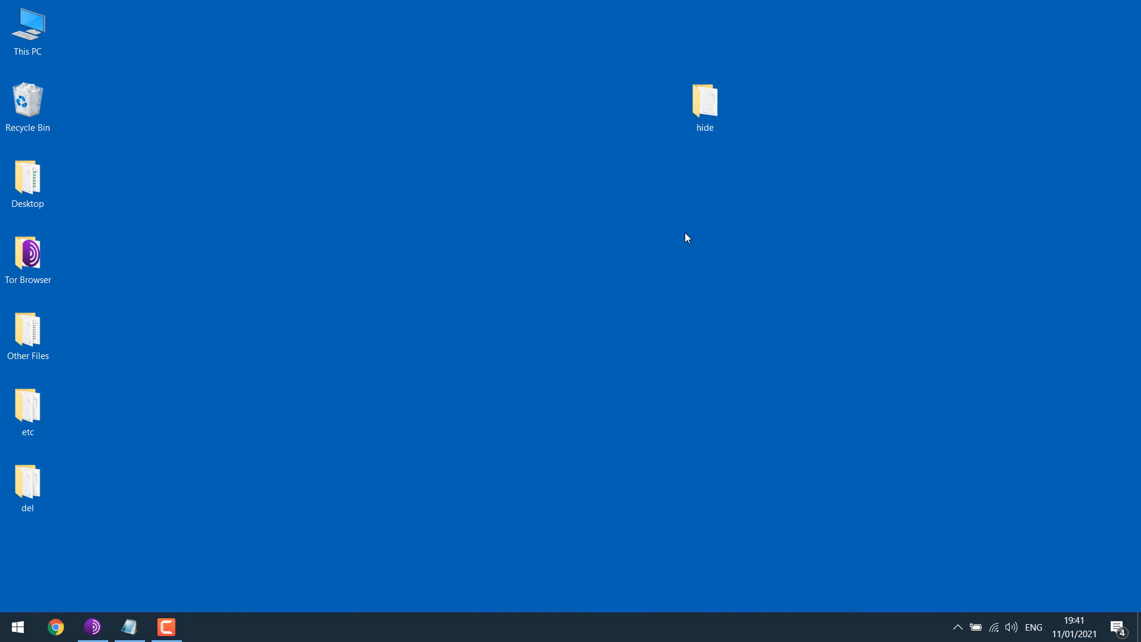
left_click(704, 102)
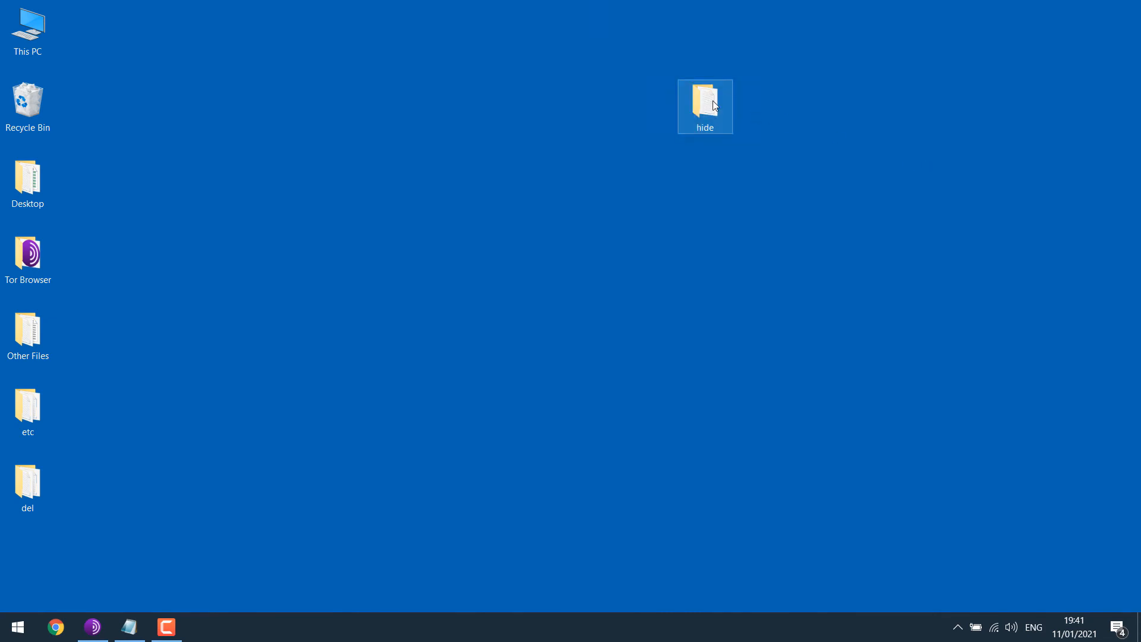
double_click(703, 101)
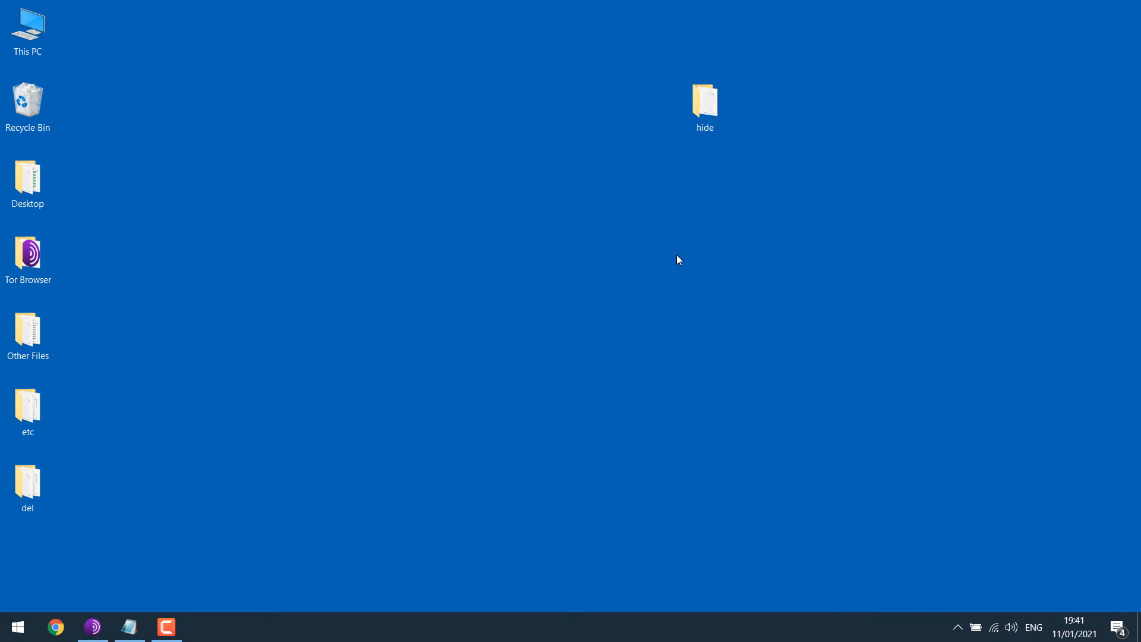
right_click(704, 101)
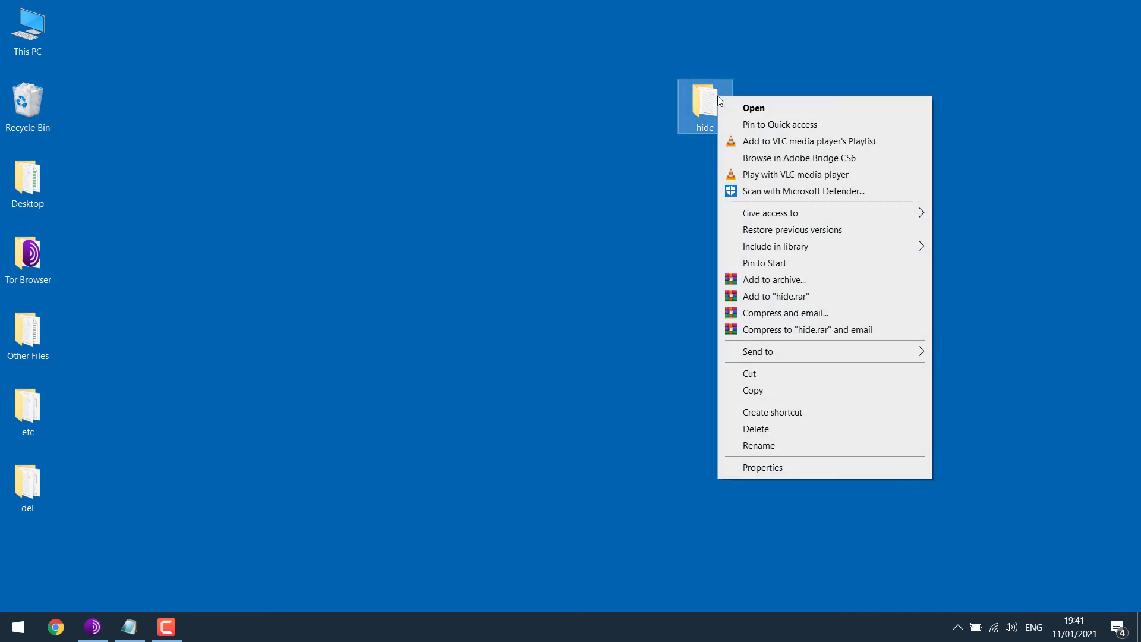
mouse_move(789, 284)
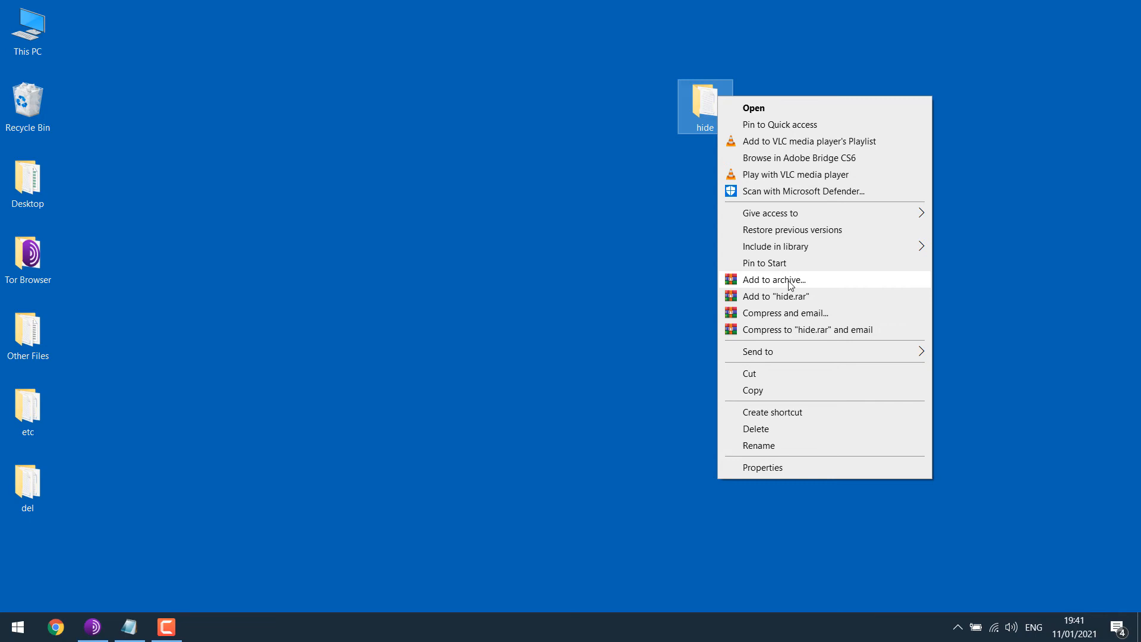
left_click(789, 279)
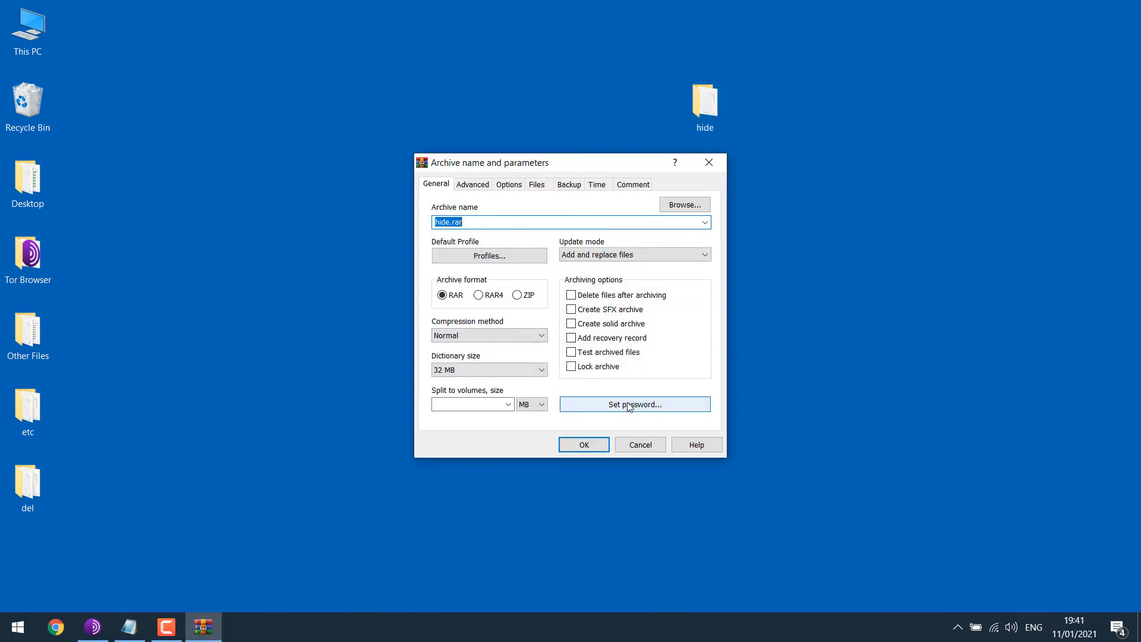
left_click(635, 404)
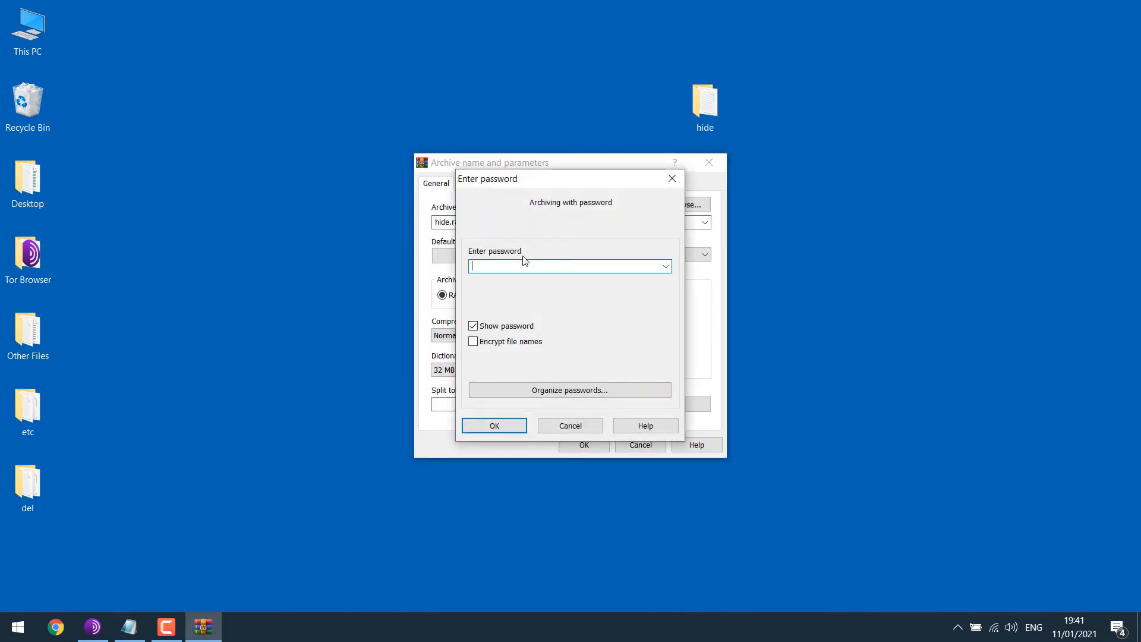
type("123")
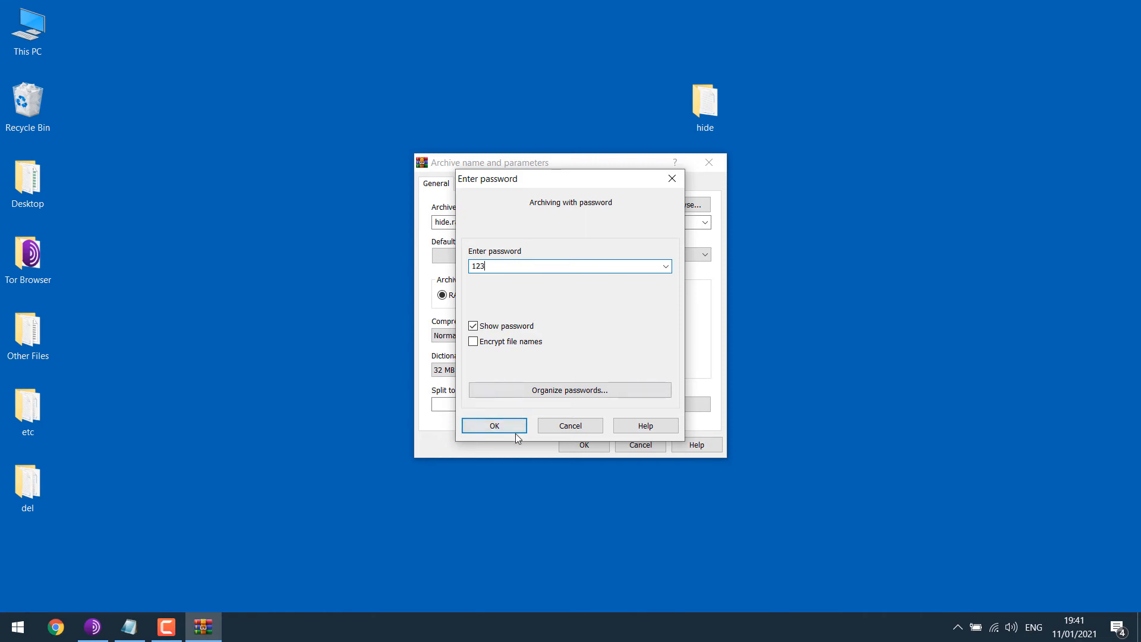
left_click(495, 425)
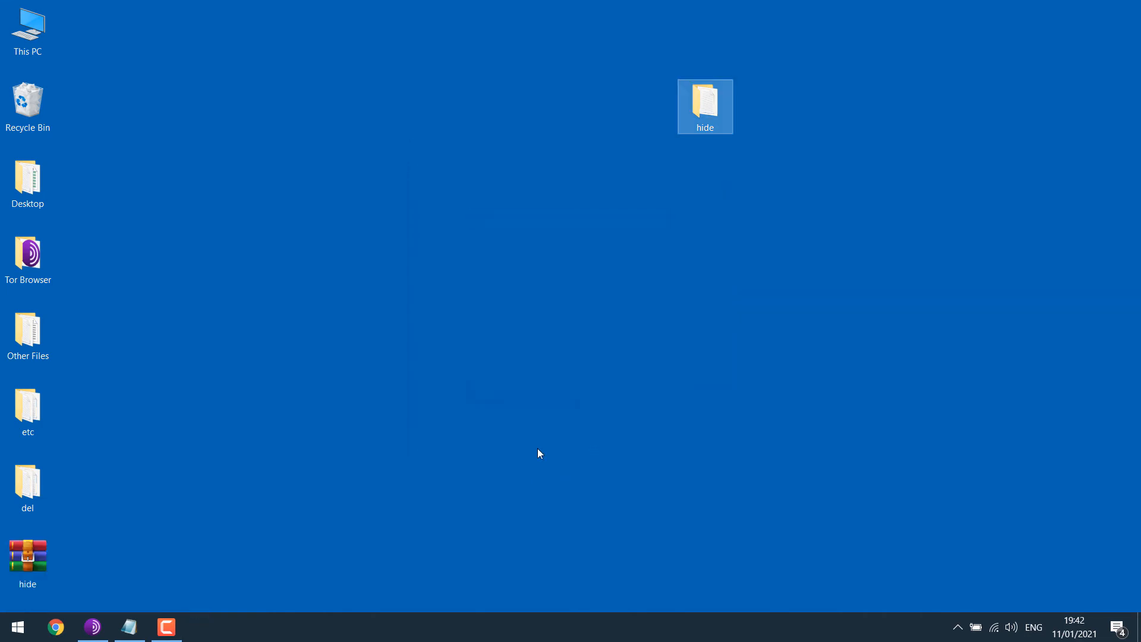
left_click_drag(28, 556, 479, 106)
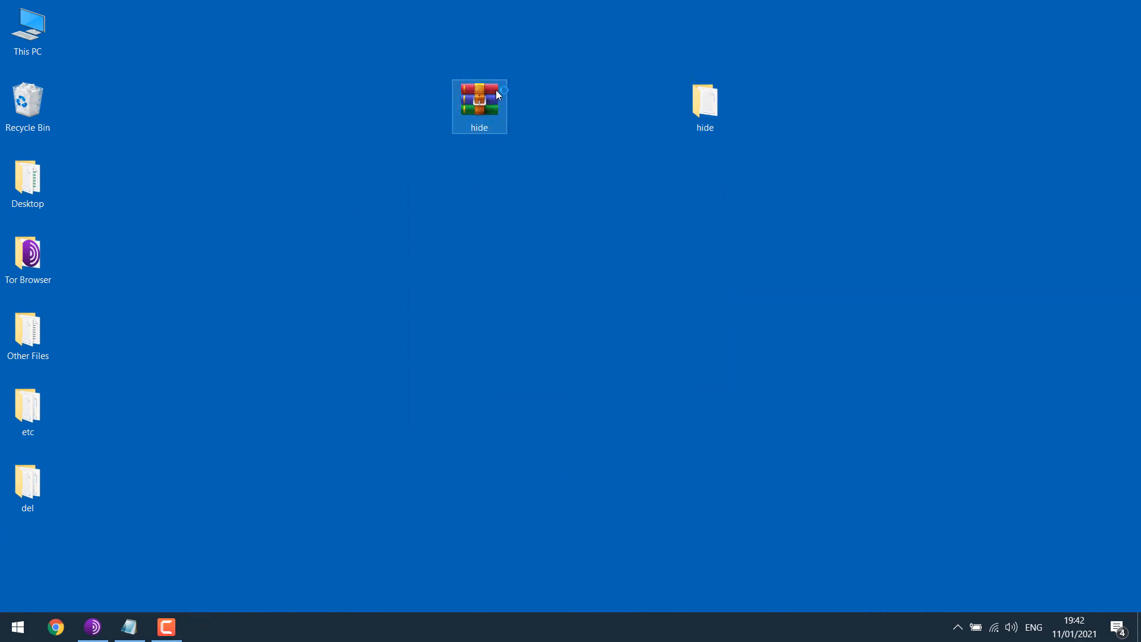
- Browse hide.rar to see the hide folder containing To Hide.txt, then start deleting the archive
double_click(478, 100)
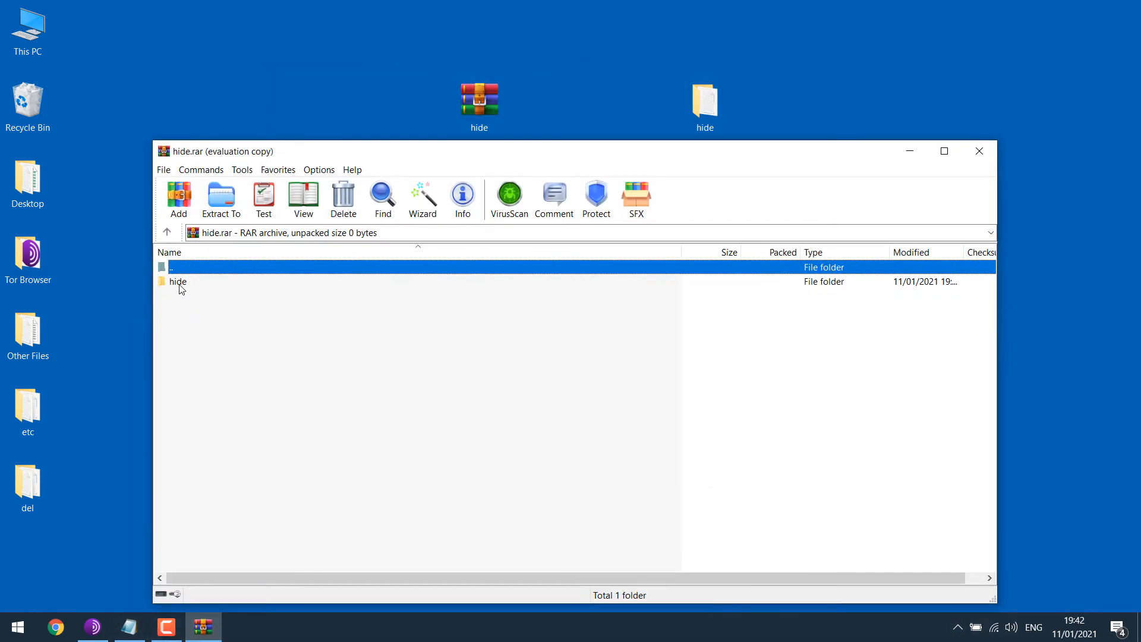
double_click(179, 282)
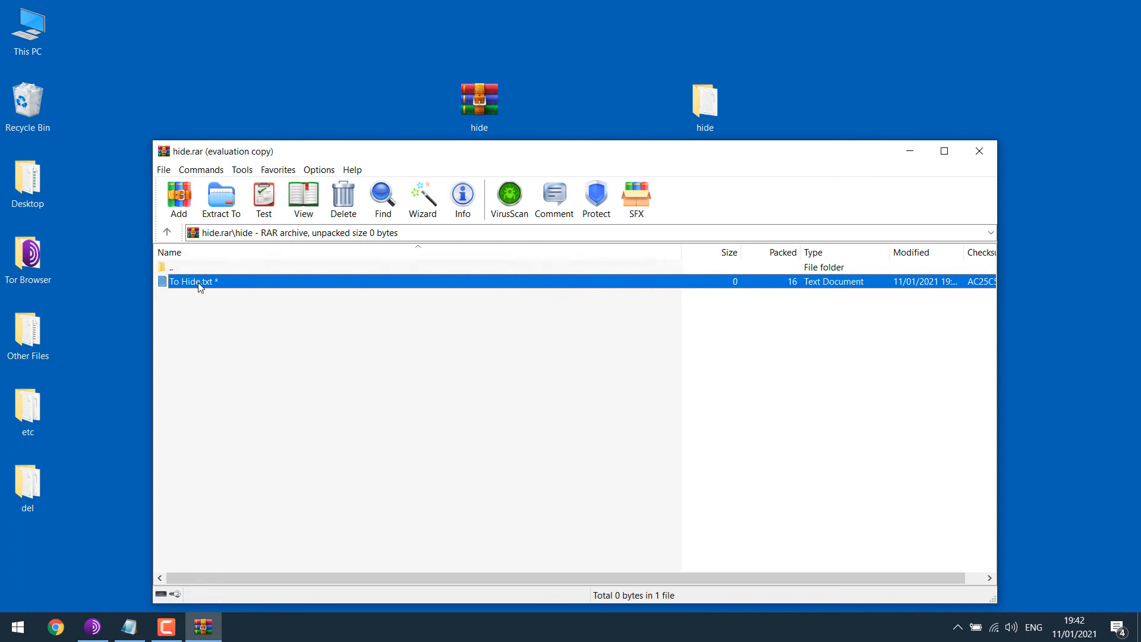
left_click(199, 280)
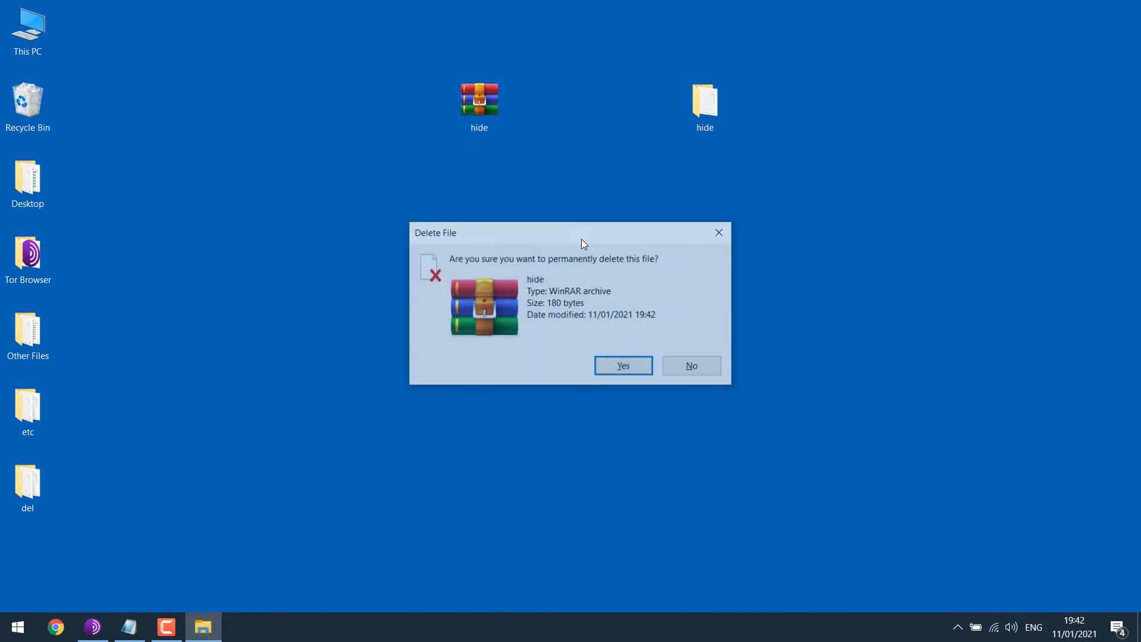
- Re-archive hide as a new hide.rar with a password and Encrypt file names enabled
right_click(705, 104)
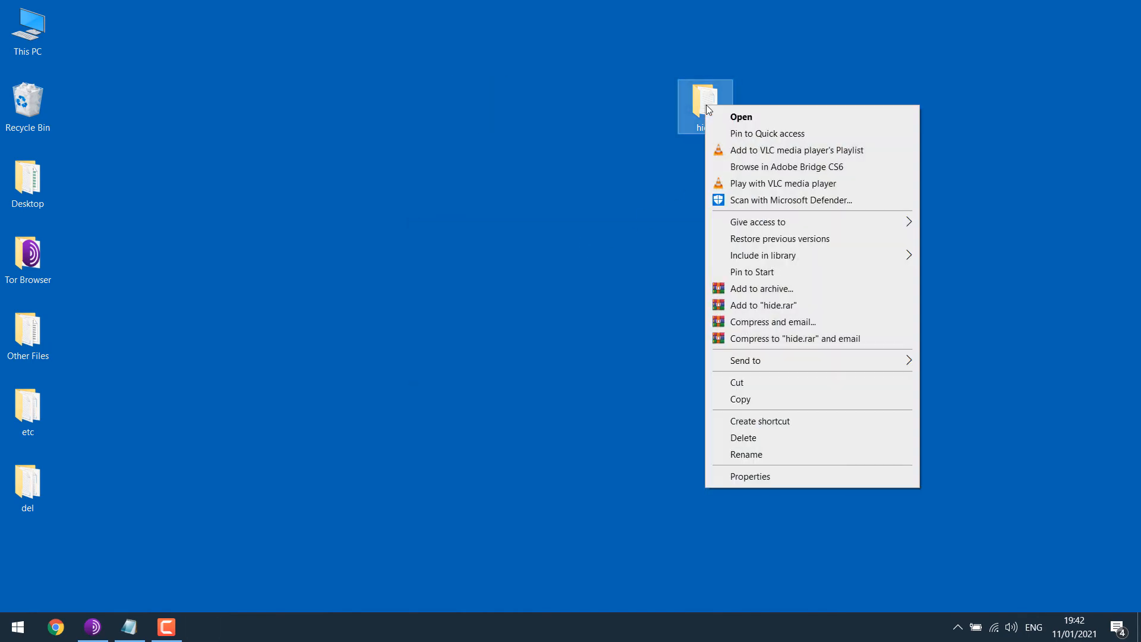
left_click(760, 287)
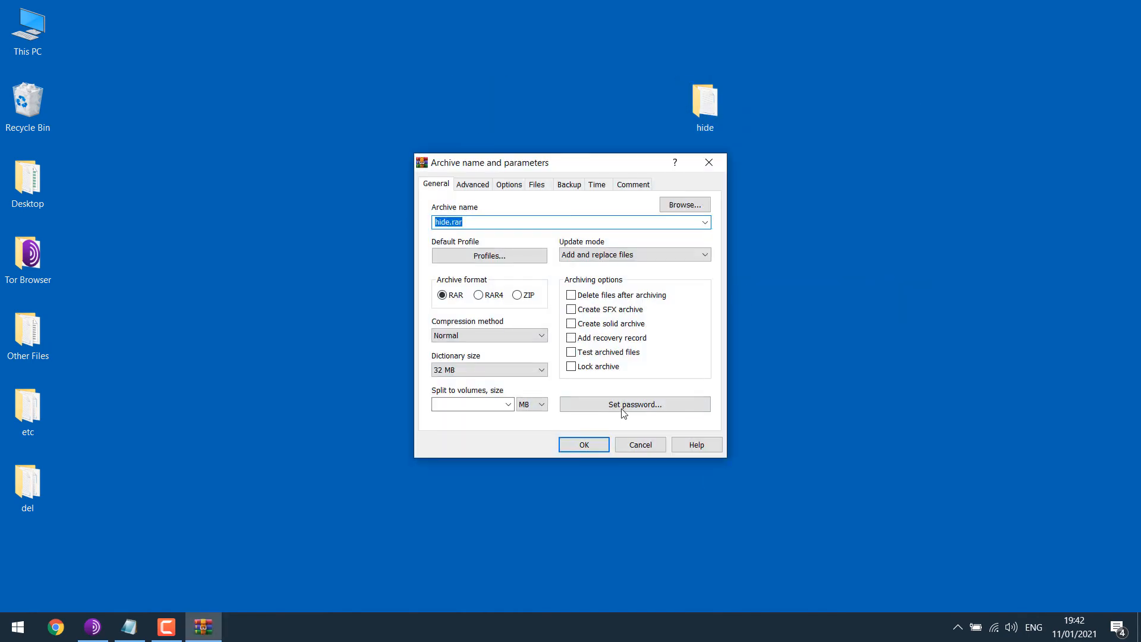
left_click(634, 404)
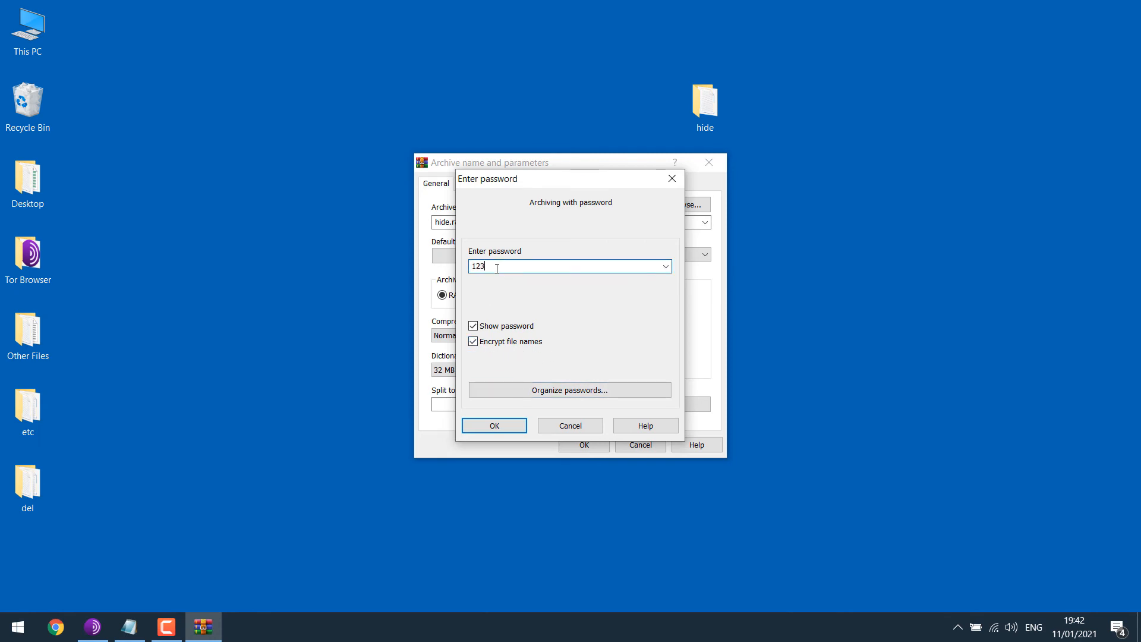
left_click(495, 425)
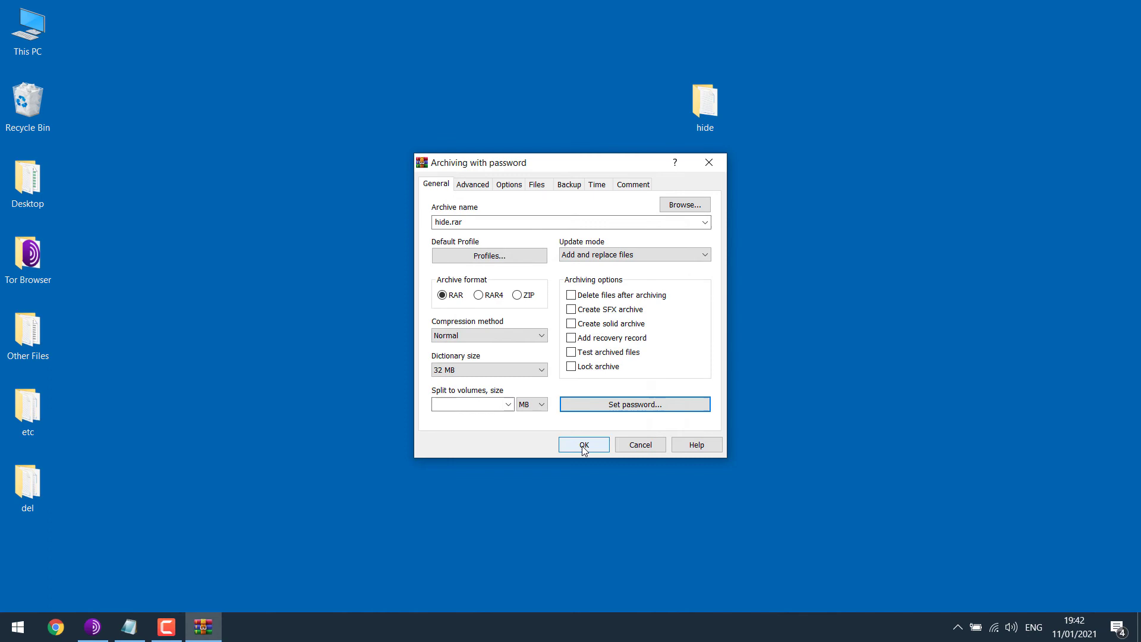
left_click(583, 444)
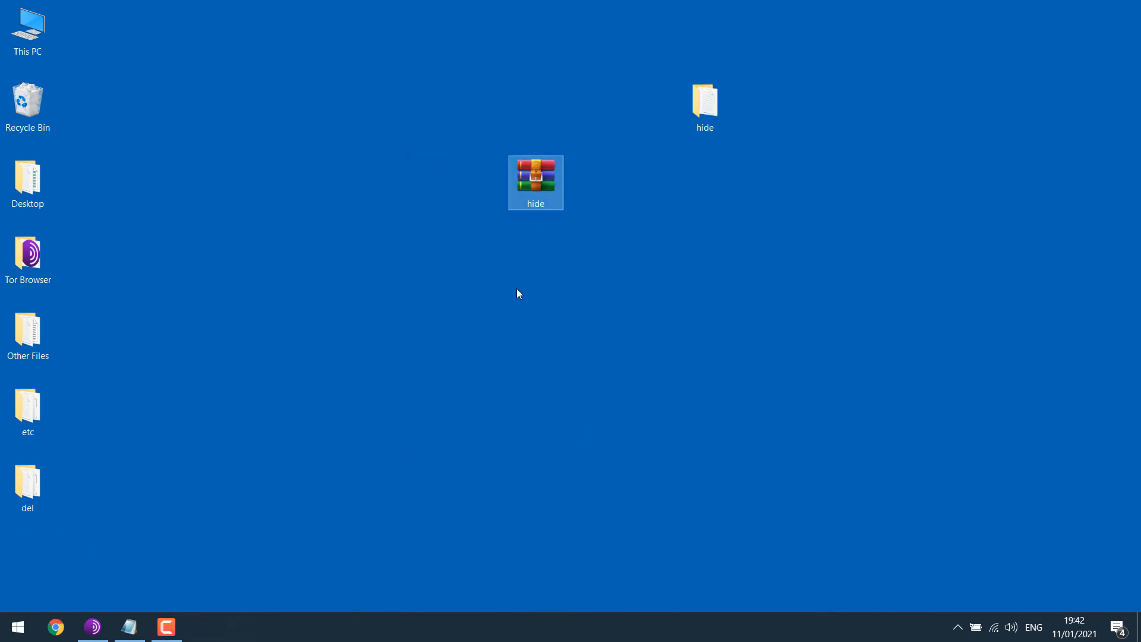
double_click(535, 176)
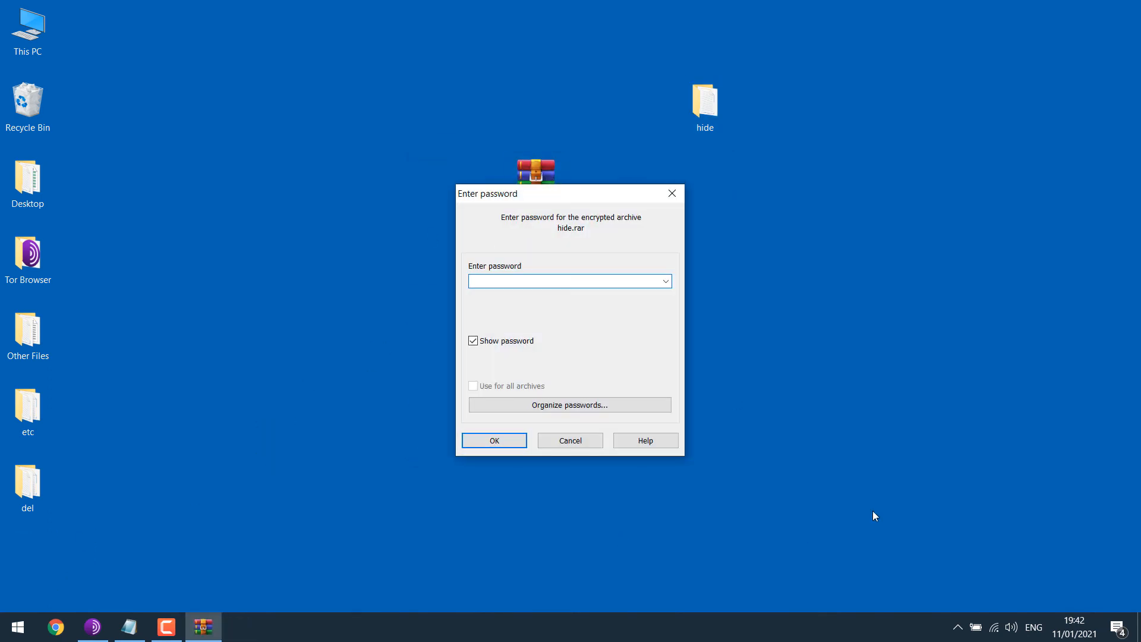
left_click(494, 440)
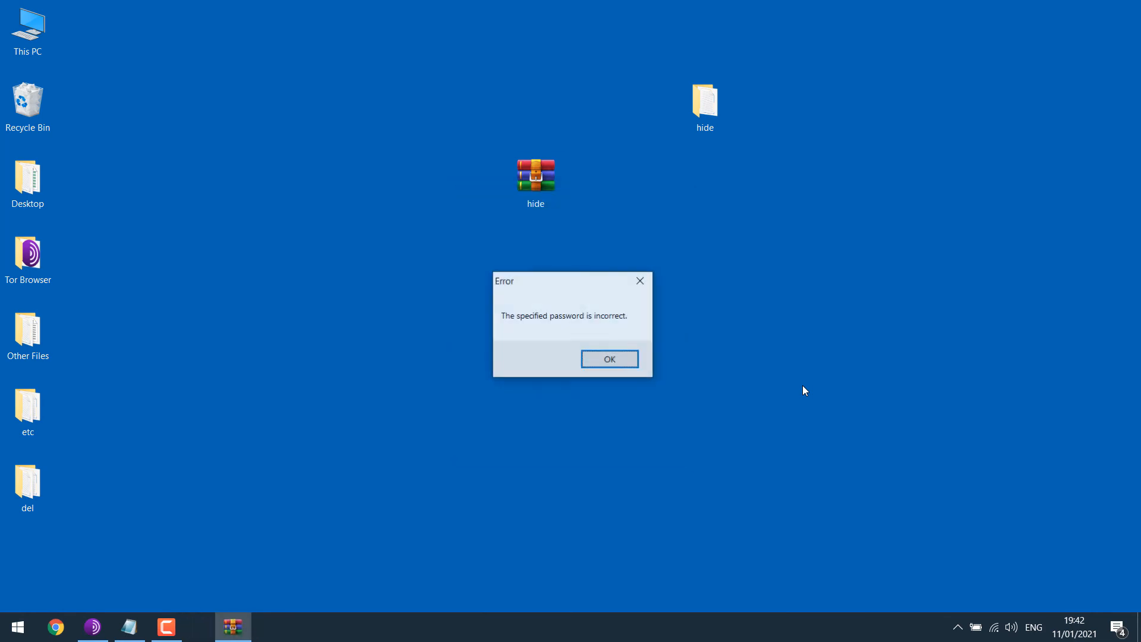
left_click(610, 359)
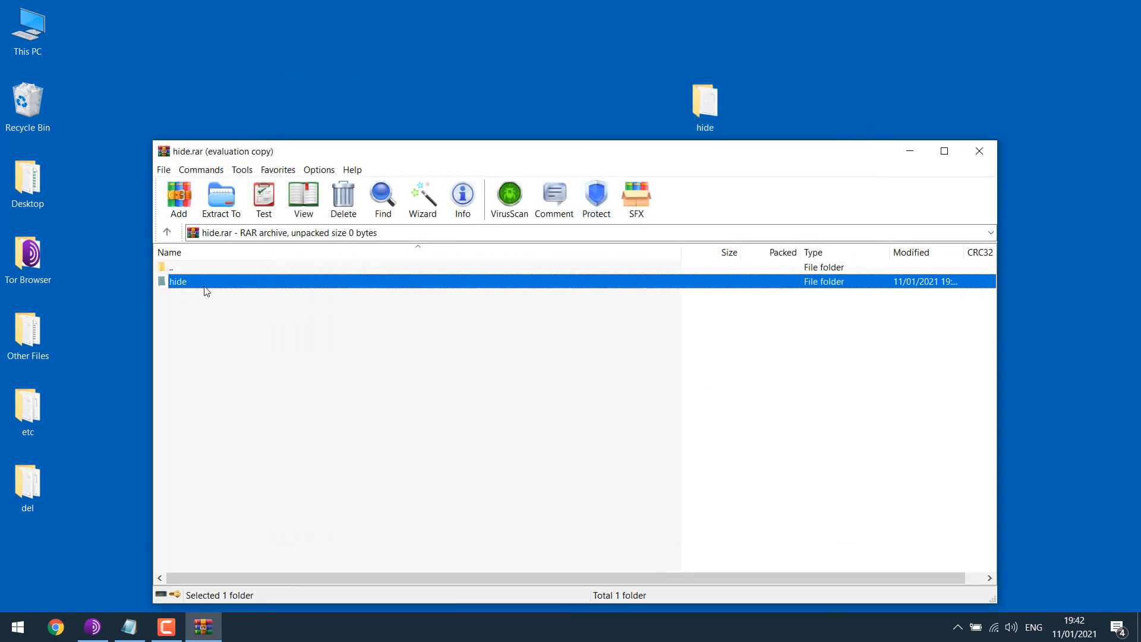
double_click(178, 281)
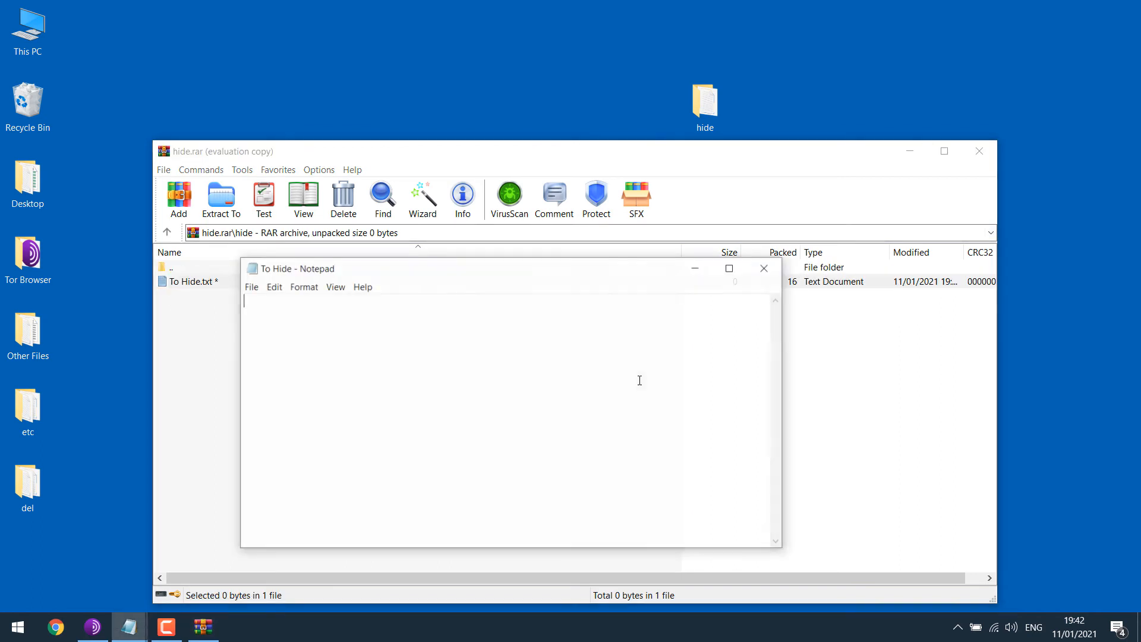
left_click(762, 268)
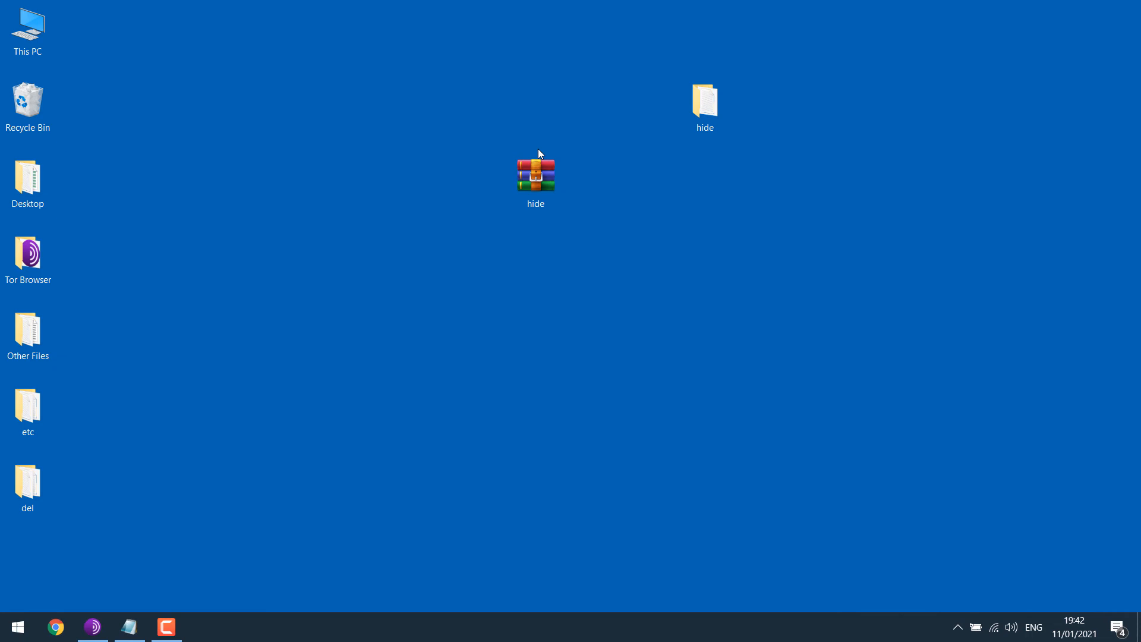
mouse_move(719, 259)
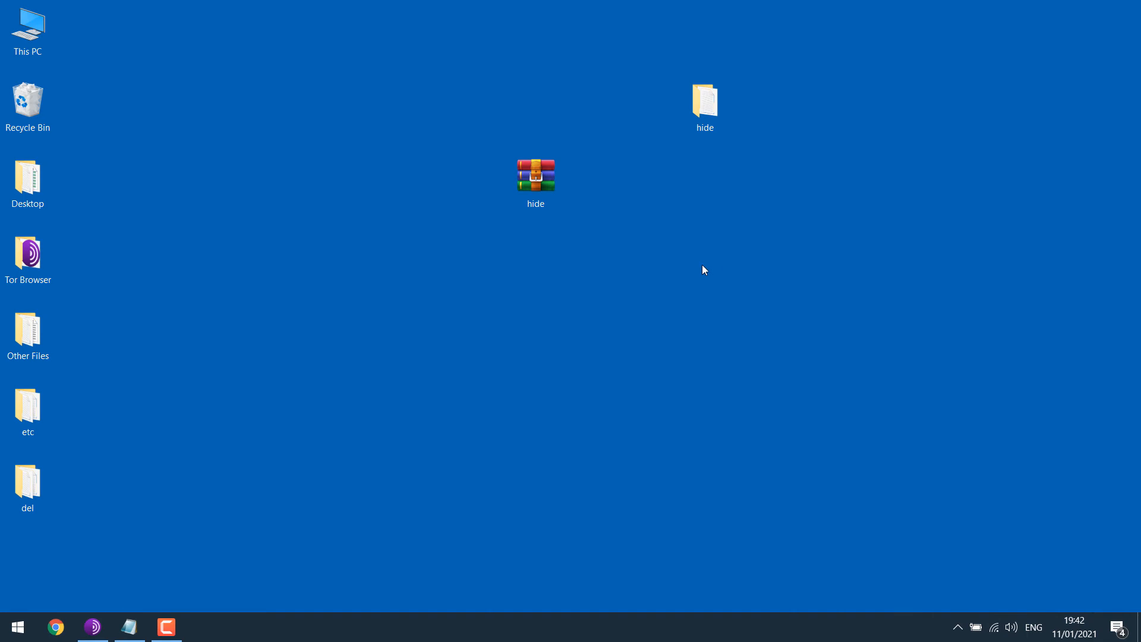
- From the hide folder, launch cmd and run cd.. then attrib +h +s +r hide*.rar
left_click(705, 101)
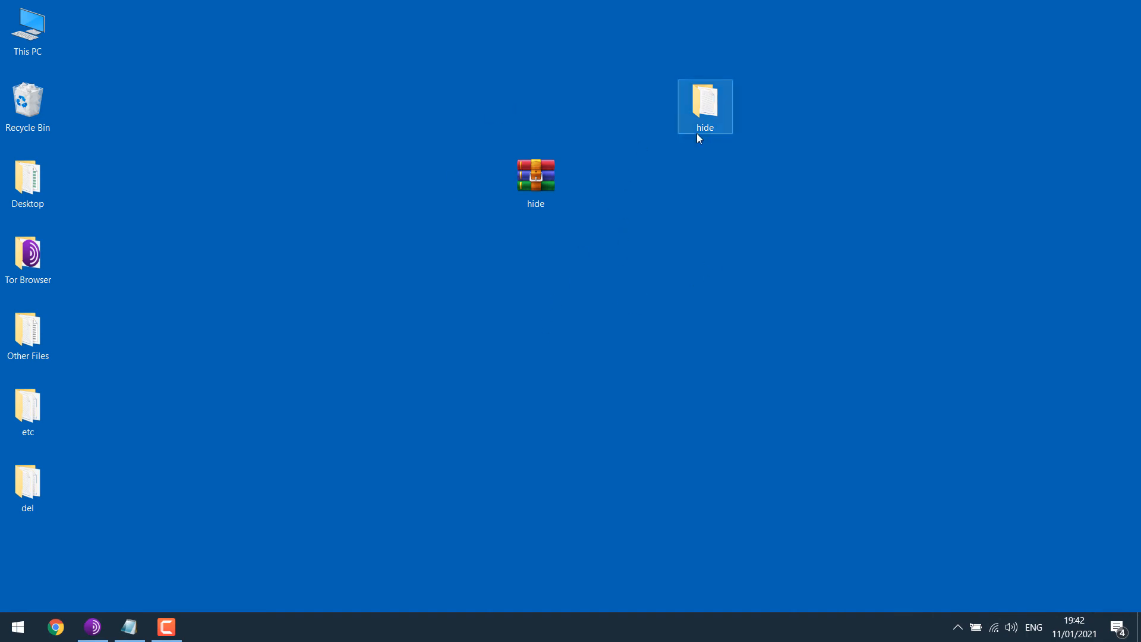
double_click(705, 101)
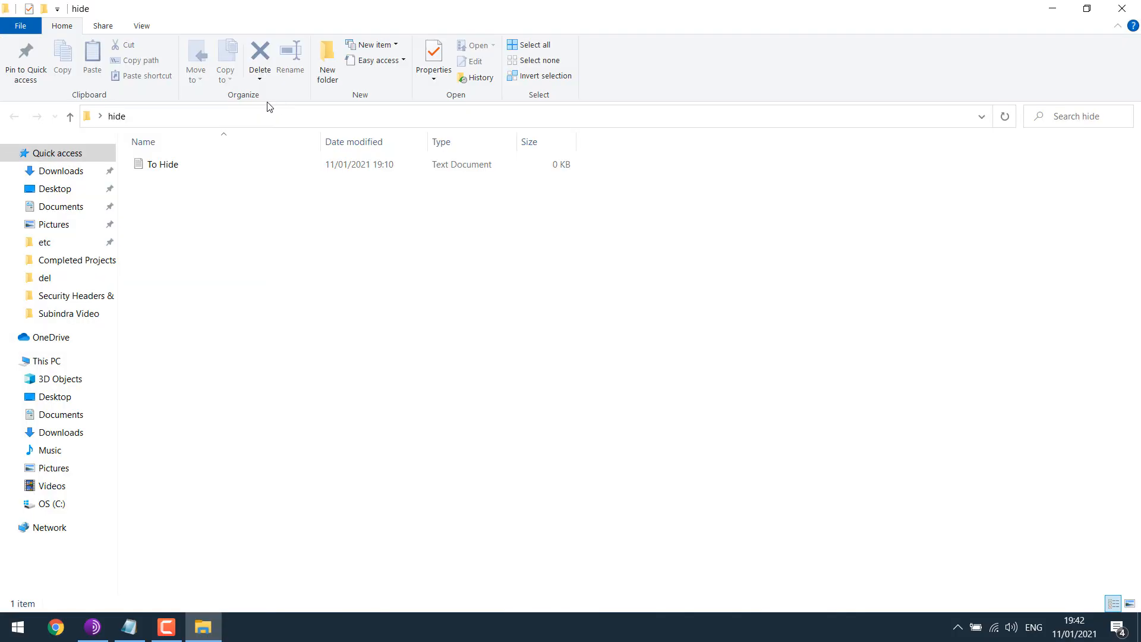
type("cd..")
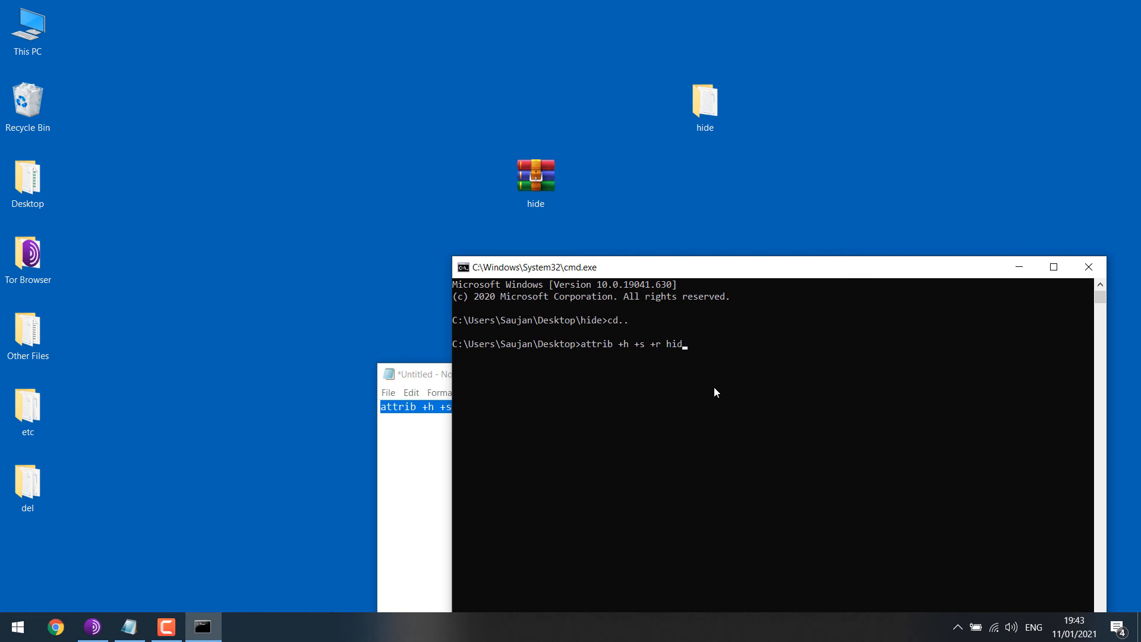
type("e*.z")
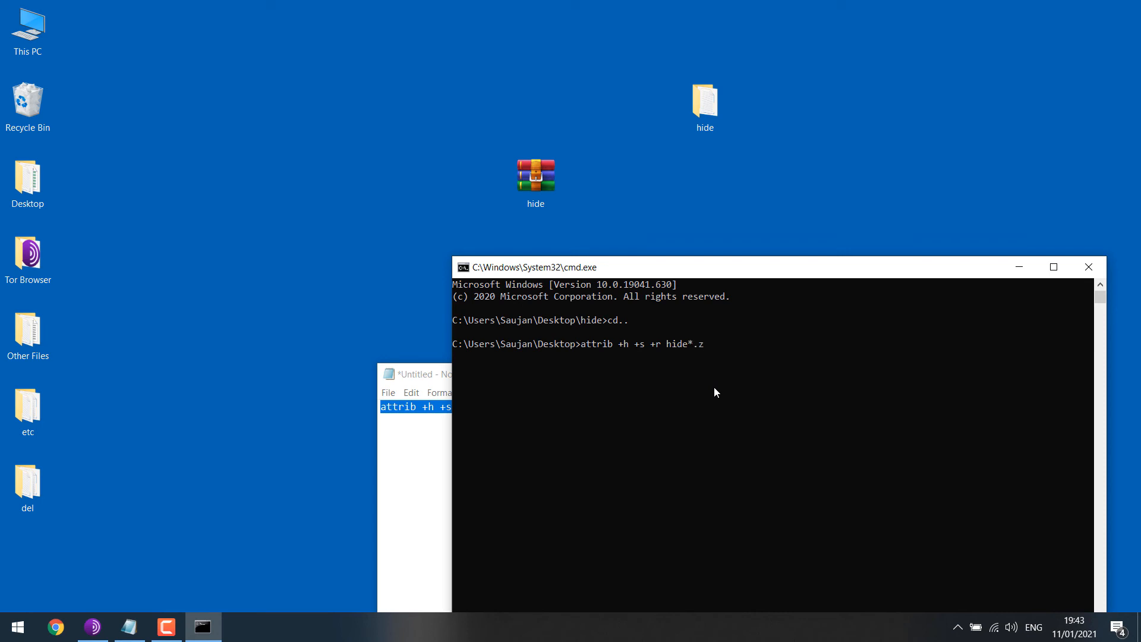
type("rar")
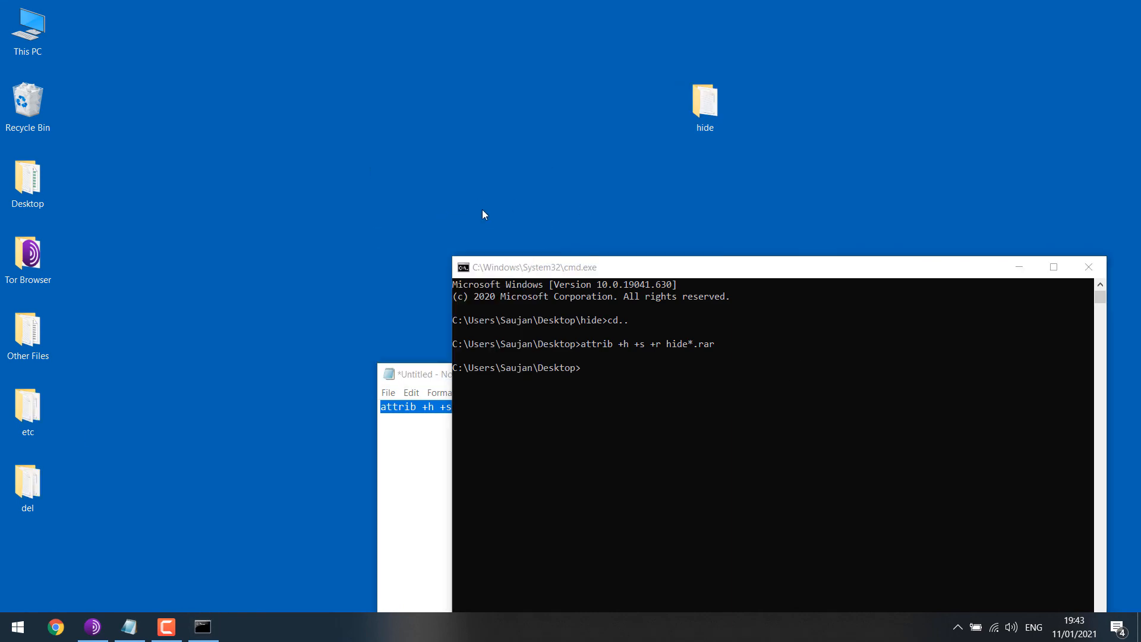
- Enable 'Show hidden files, folders, and drives' in Folder Options and cancel the archive password prompt
left_click(28, 24)
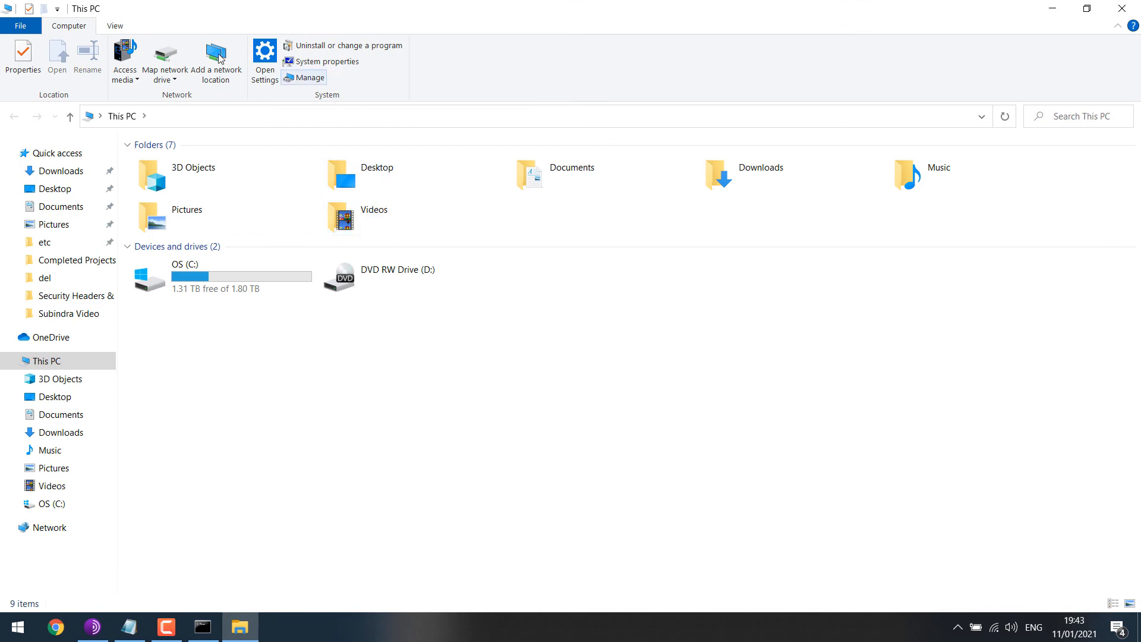
left_click(114, 26)
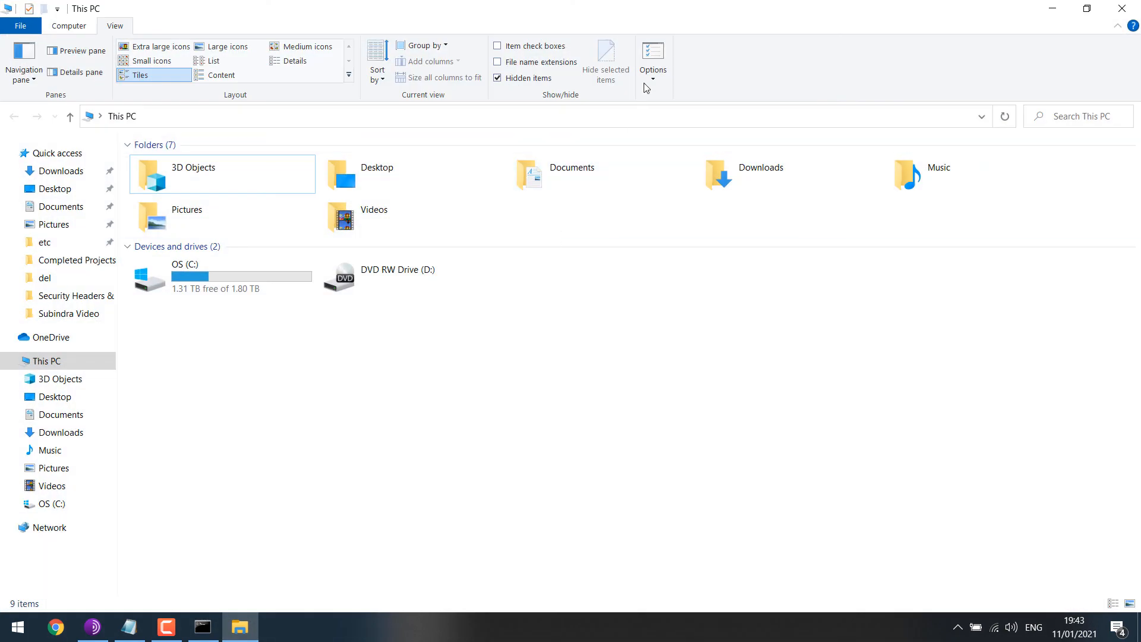
left_click(653, 53)
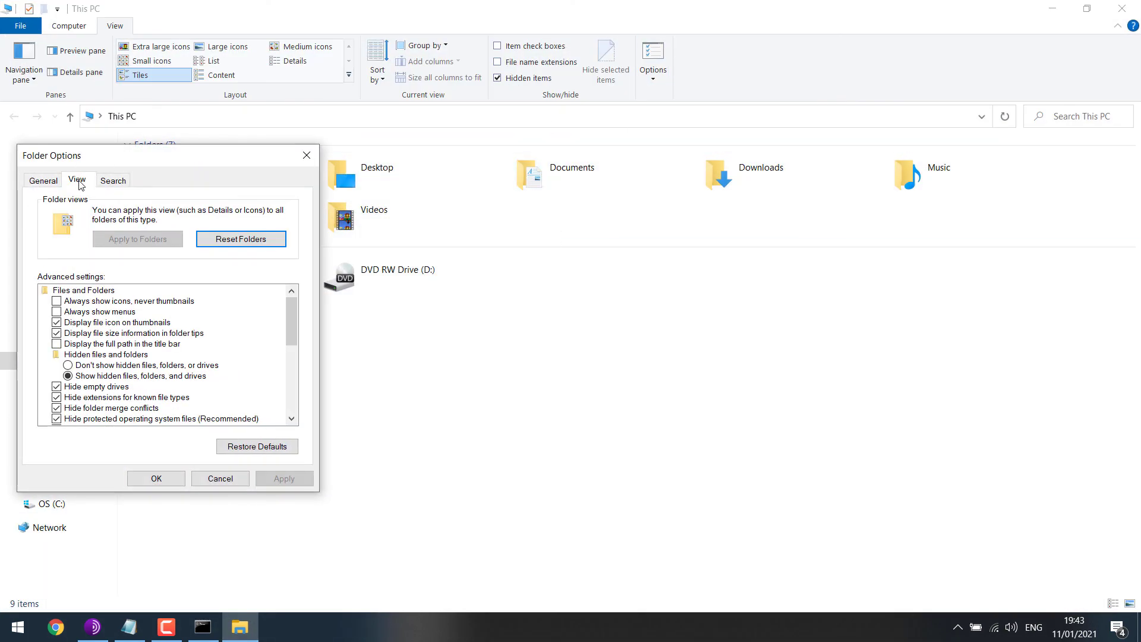
left_click(57, 419)
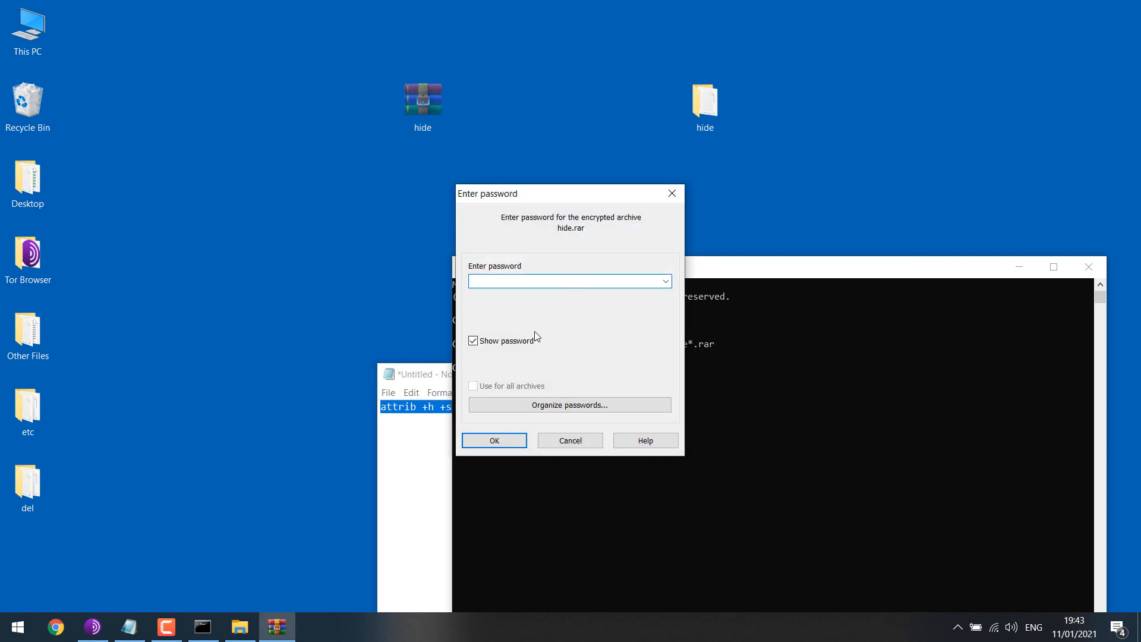
left_click(570, 439)
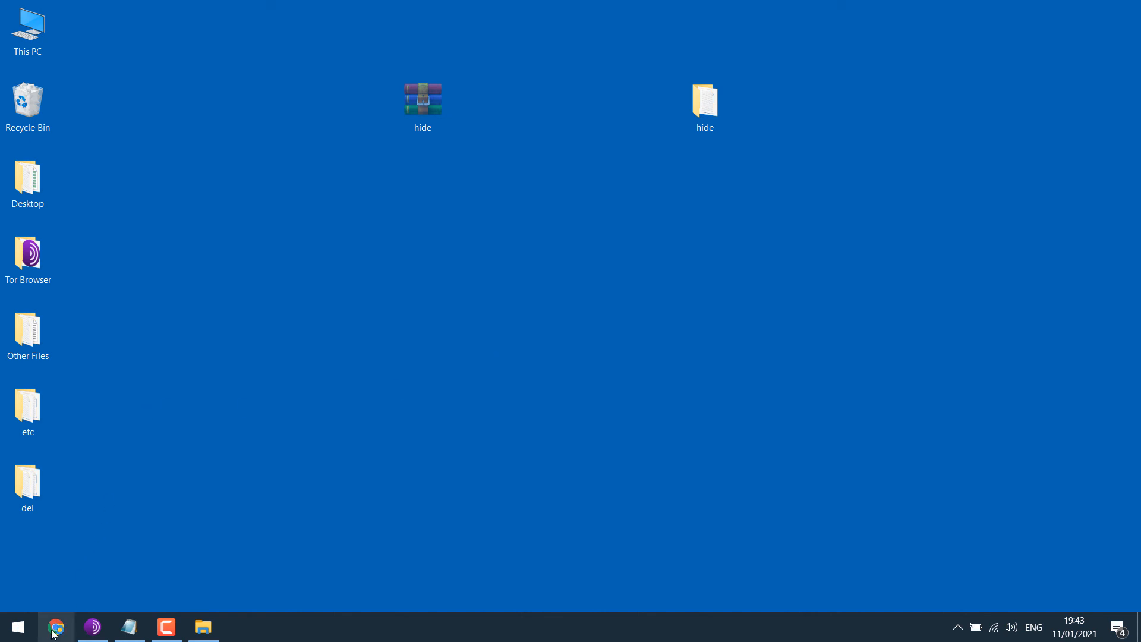
- Search winrar in Chrome, follow the win-rar.com Download link and scroll the version list
left_click(56, 626)
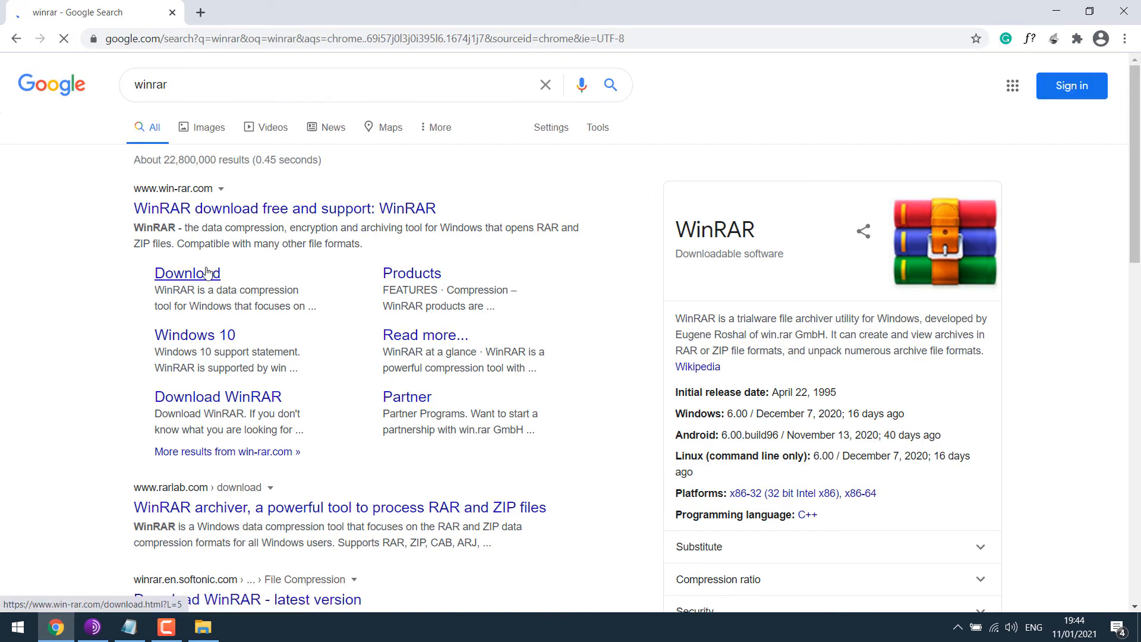
left_click(188, 273)
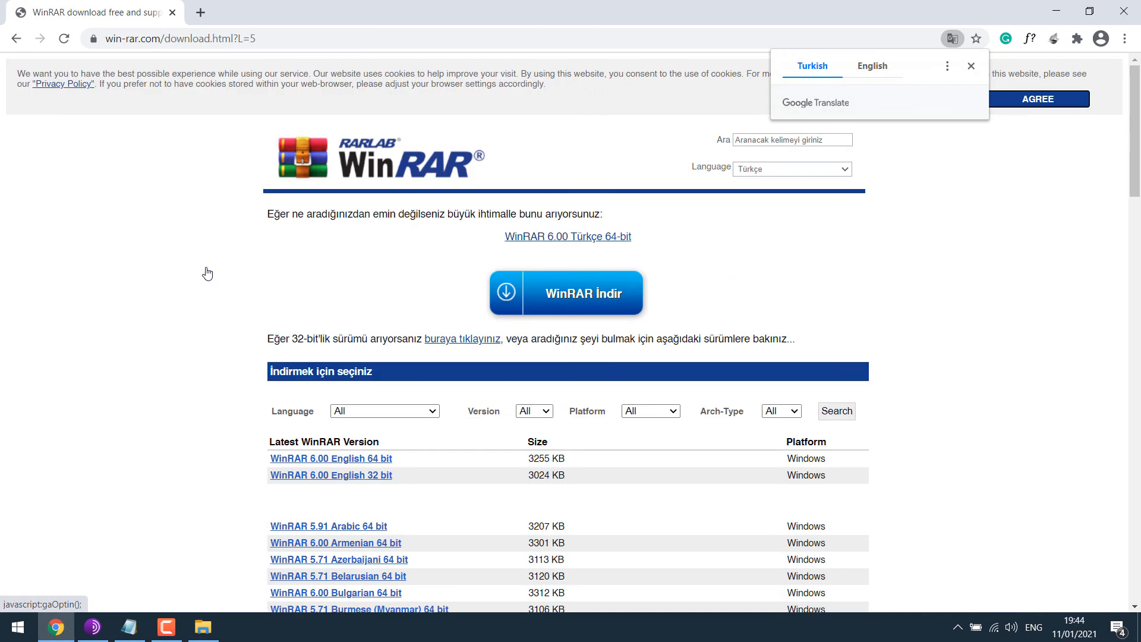
mouse_move(535, 328)
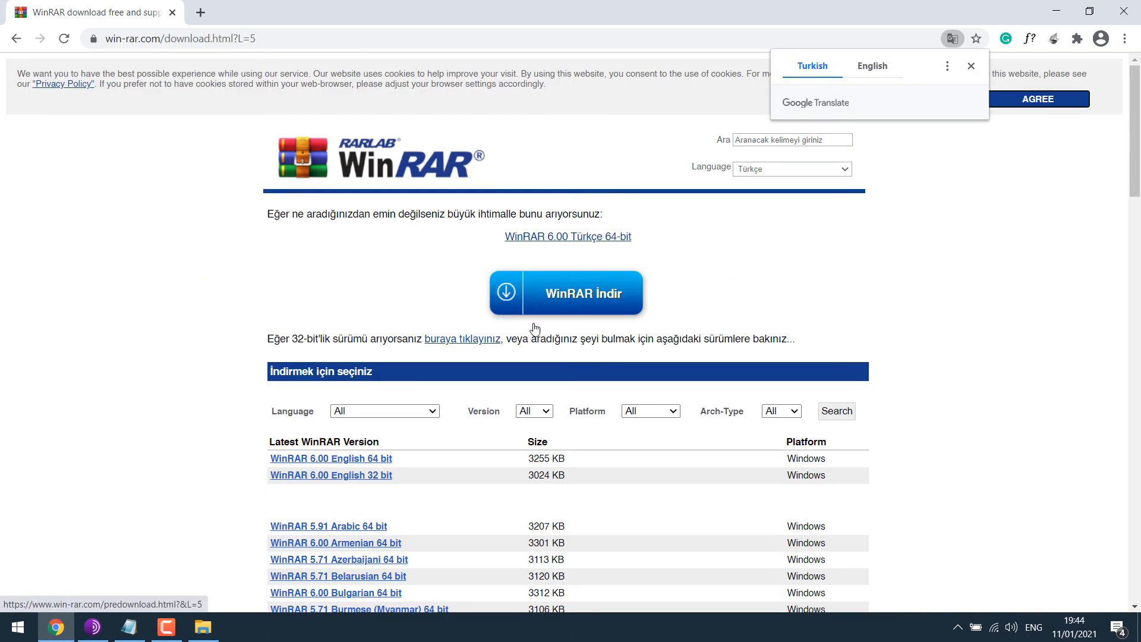
scroll("down", 3)
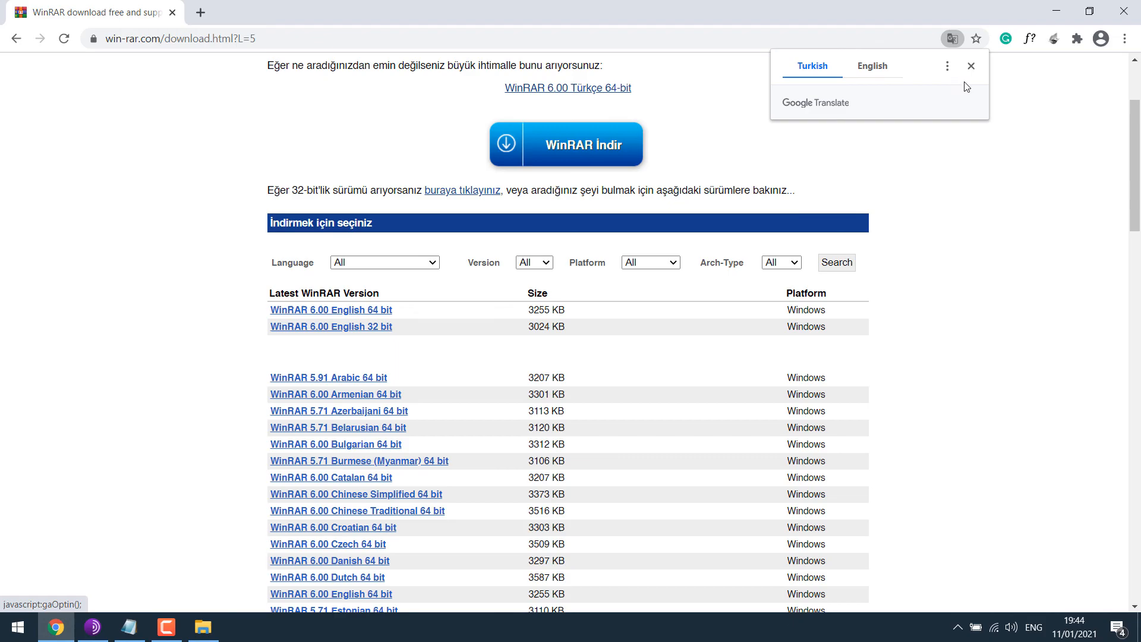